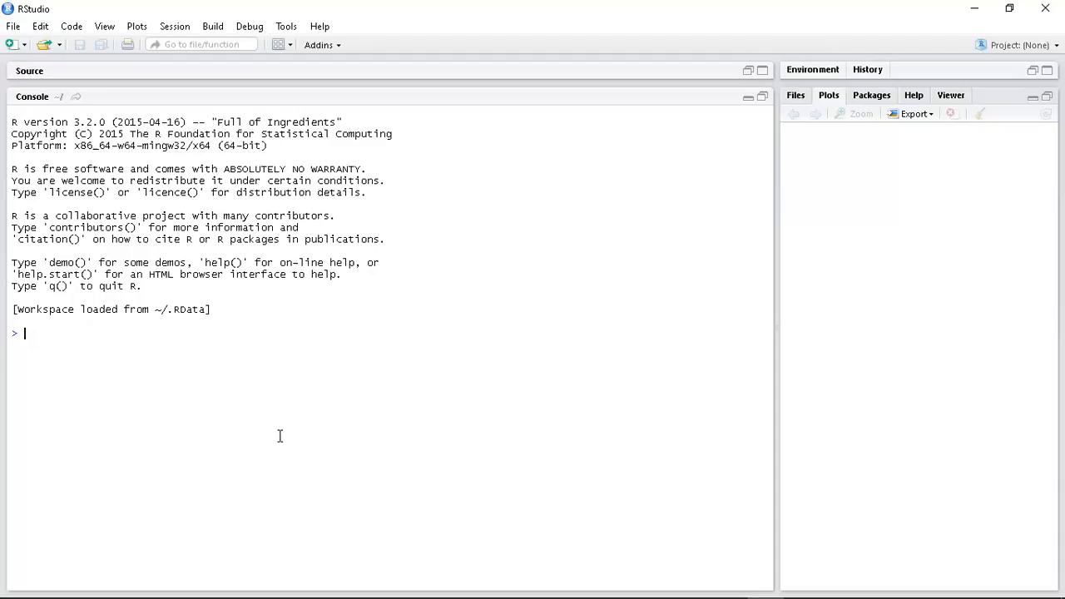
text(T)
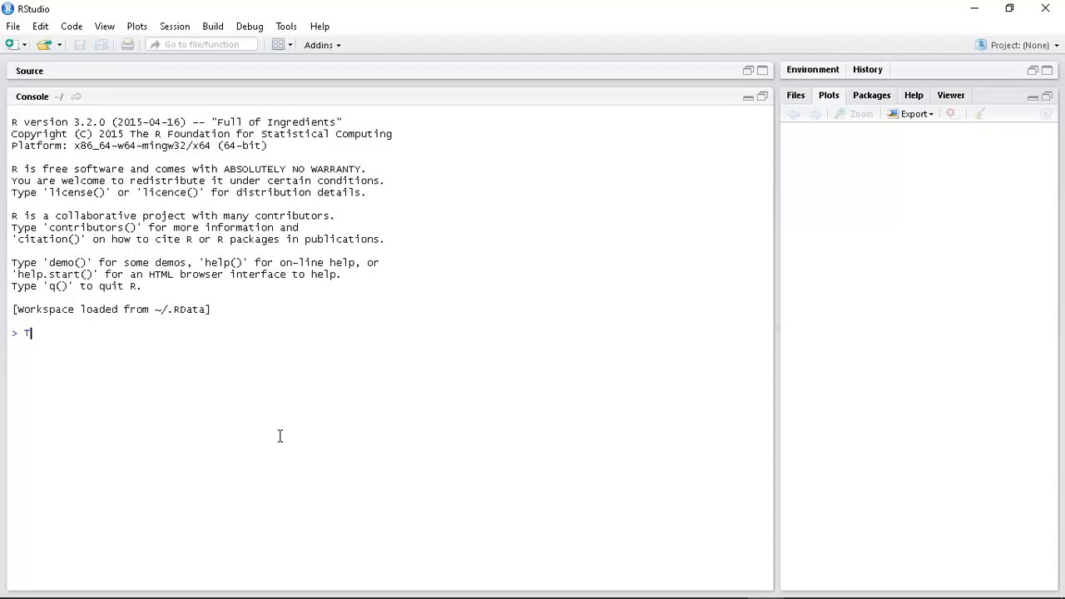
text(itanic)
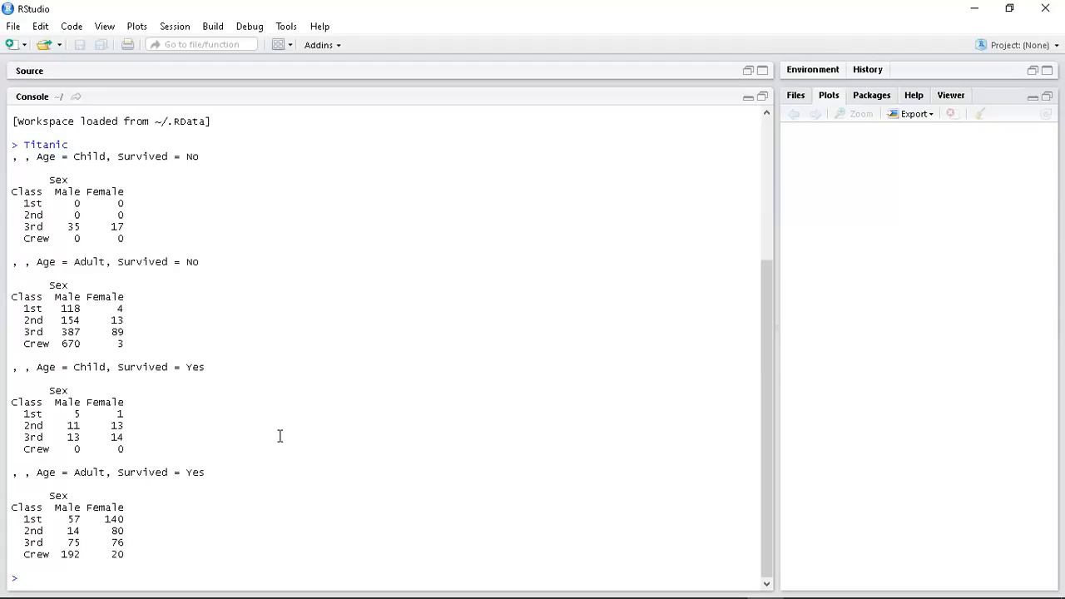
text(plot)
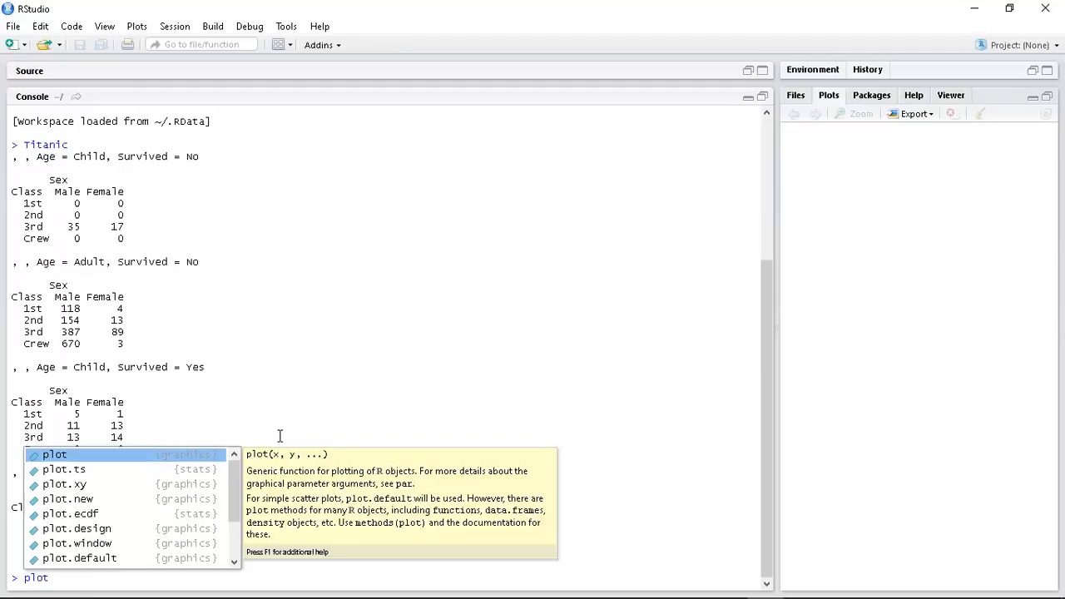
text((Ti)
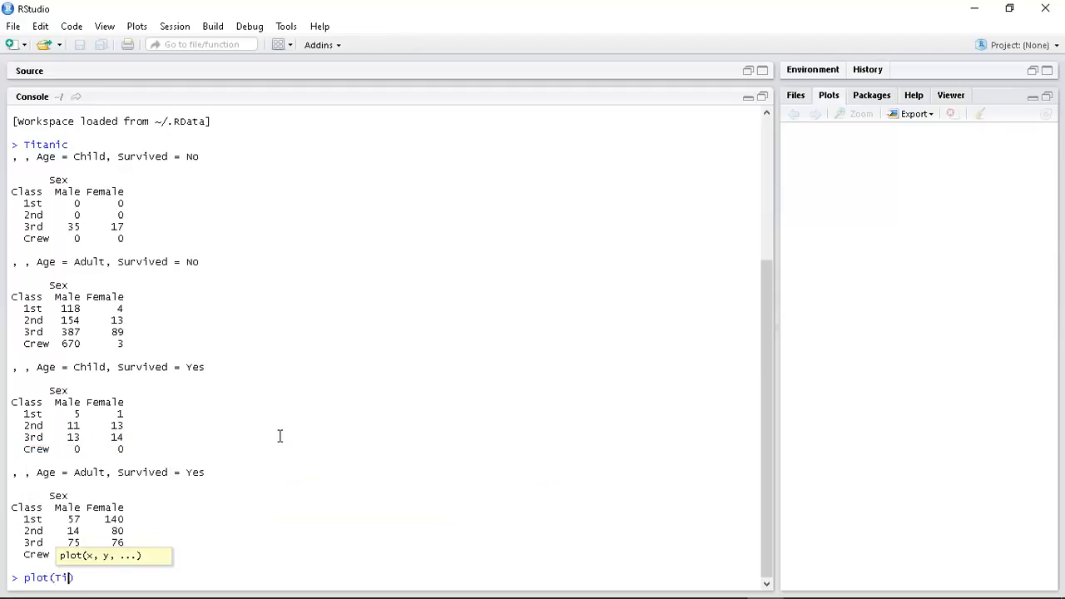
text(tanic)
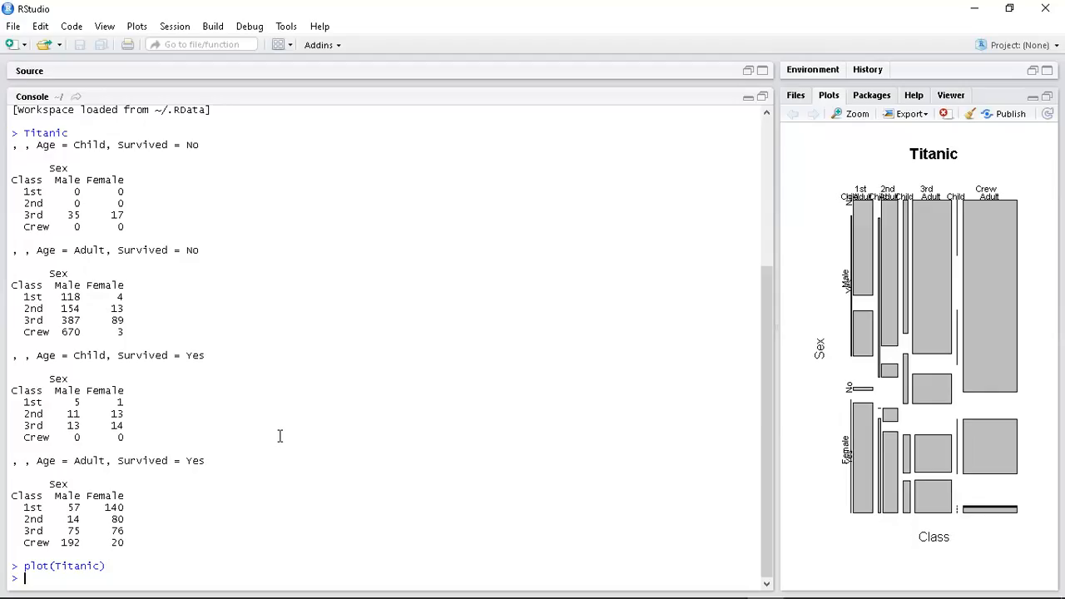
mouse_move(784, 245)
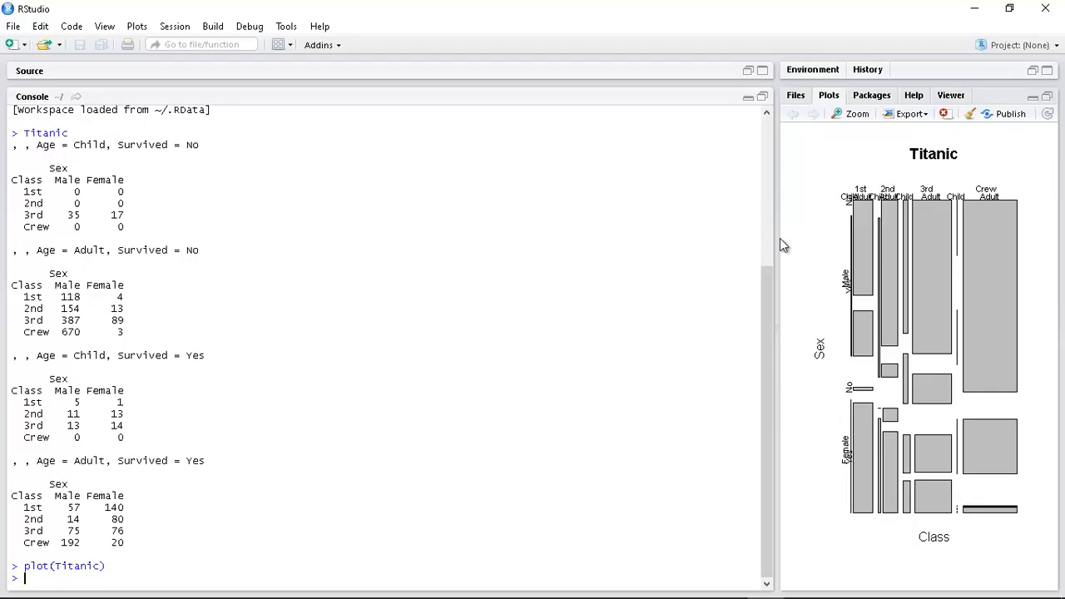
mouse_move(776, 239)
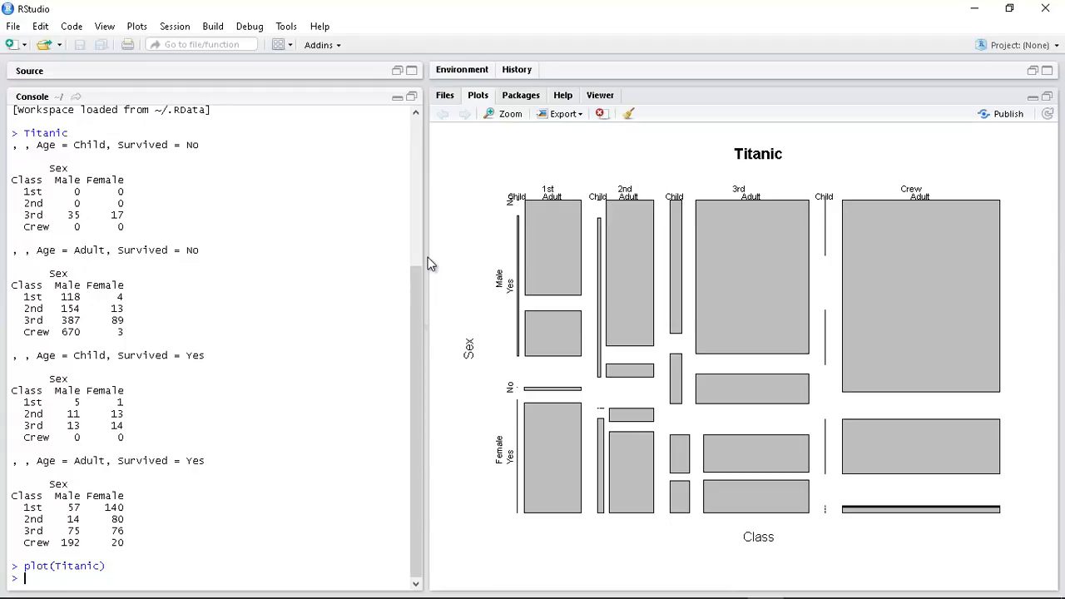
mouse_move(486, 336)
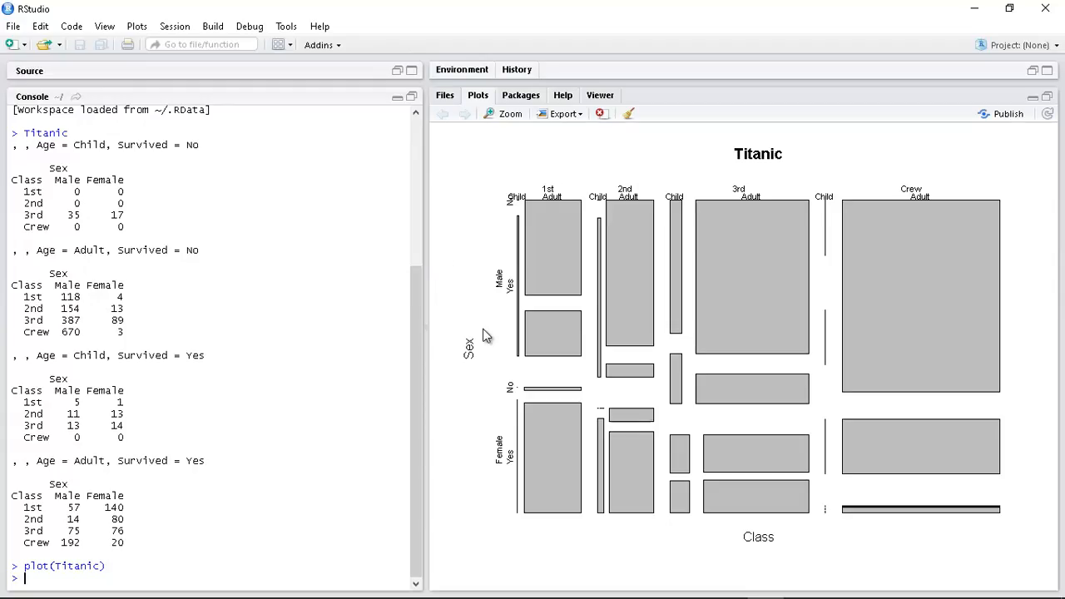
mouse_move(749, 485)
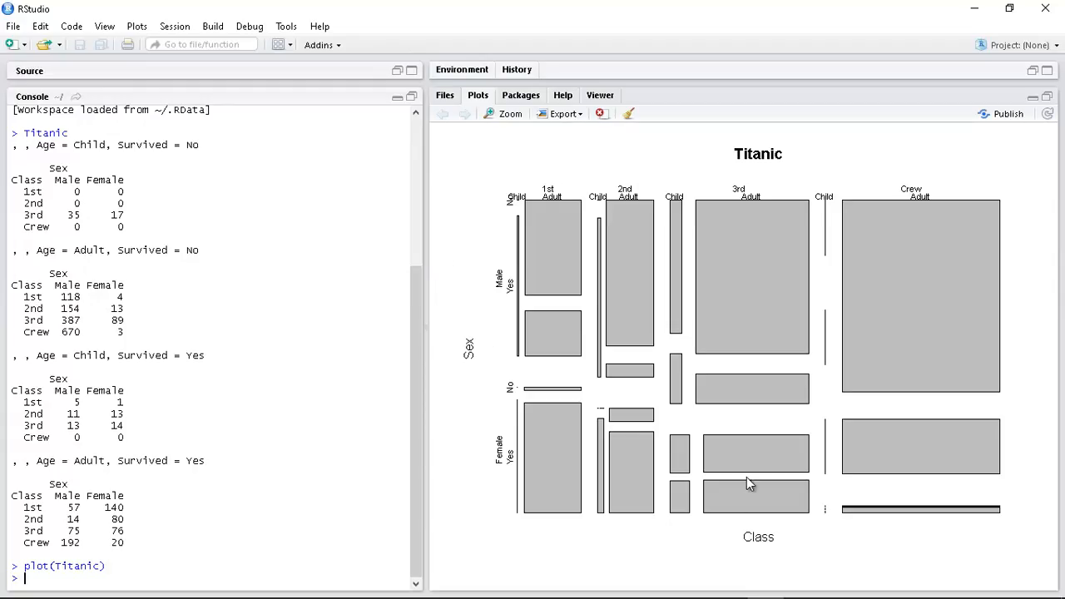
mouse_move(757, 160)
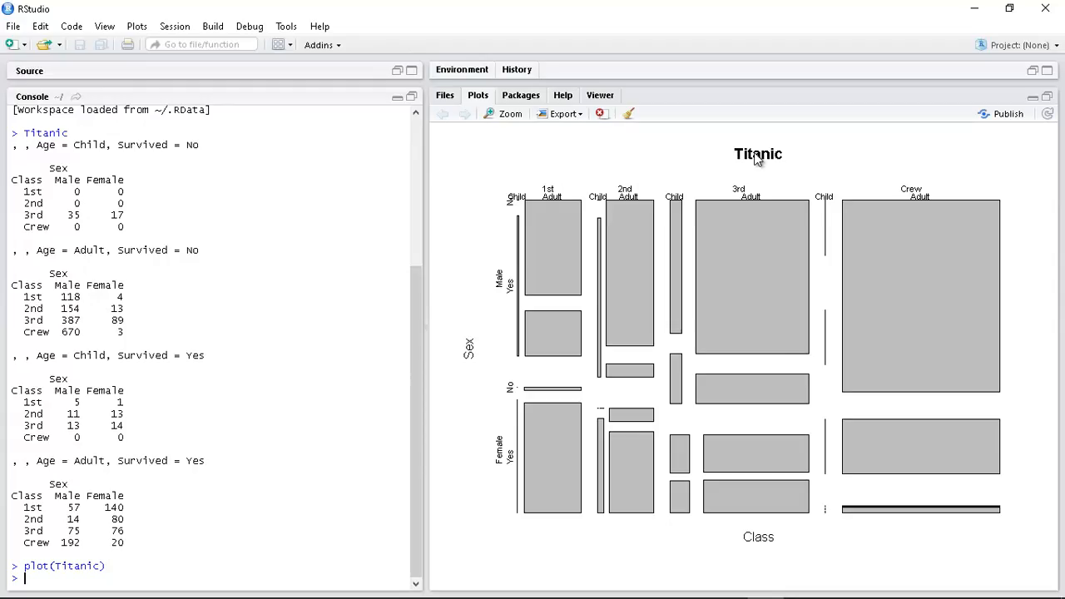
mouse_move(772, 553)
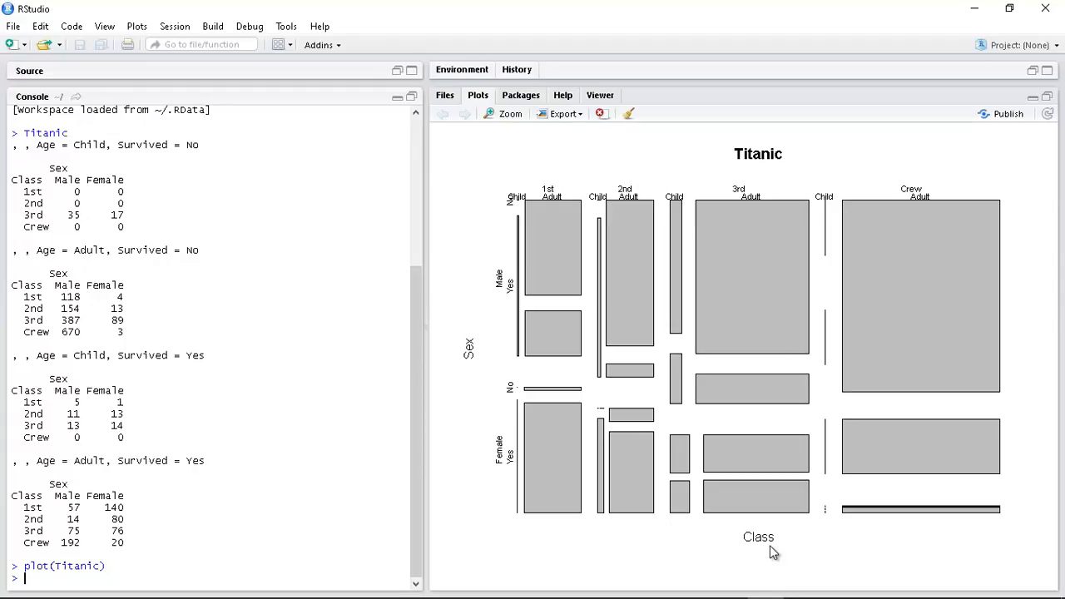
mouse_move(557, 165)
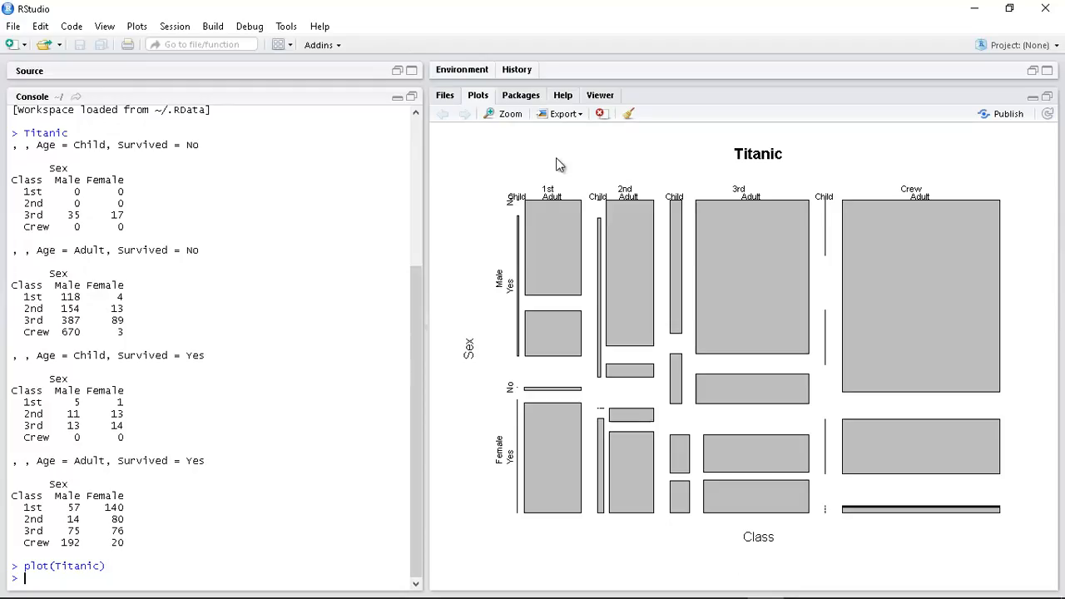
mouse_move(972, 197)
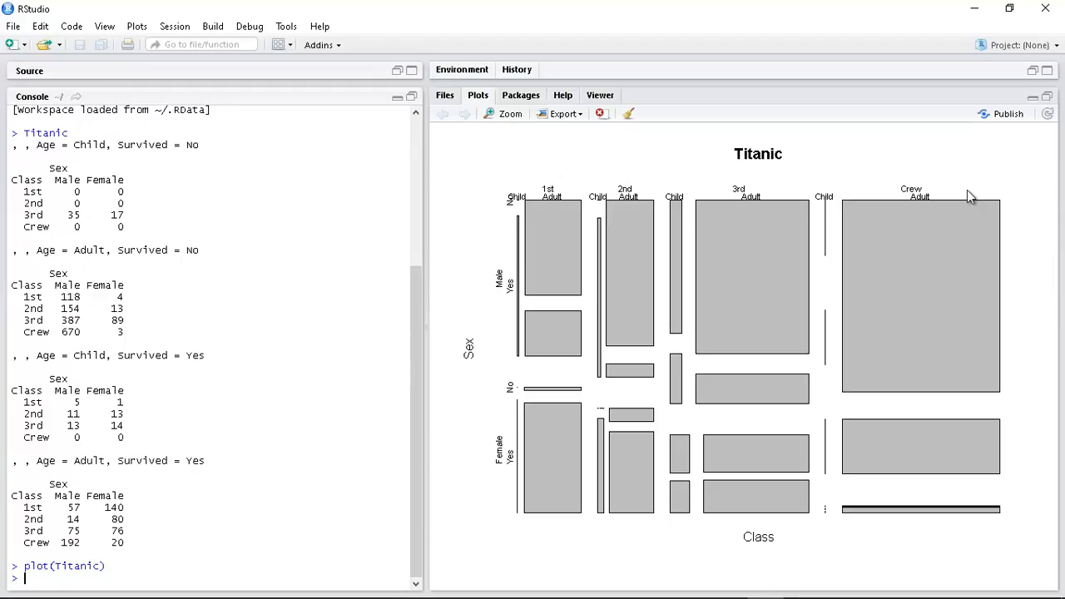
mouse_move(539, 233)
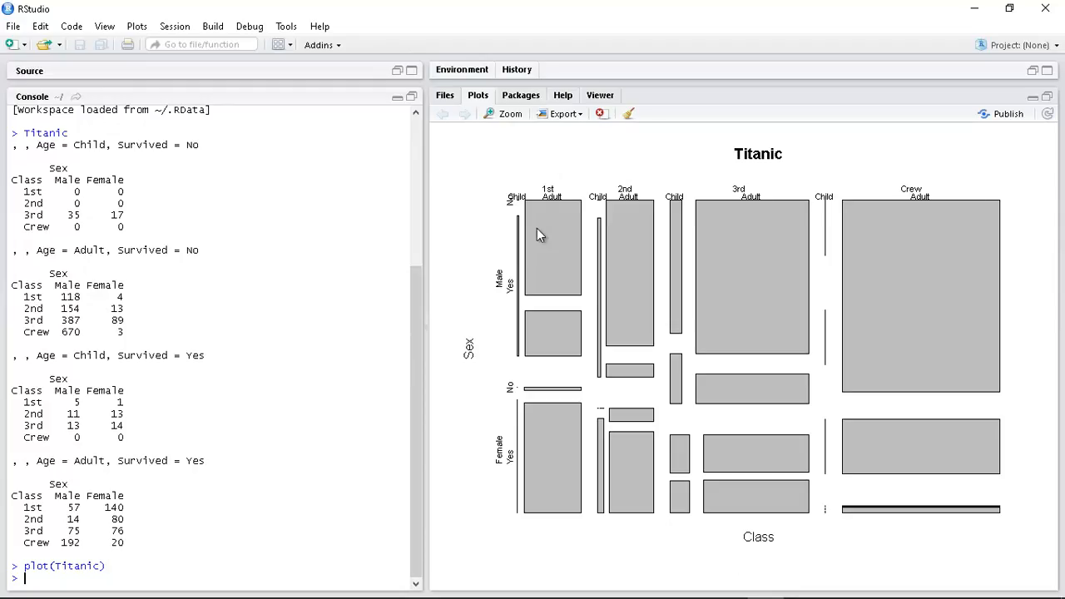
mouse_move(469, 369)
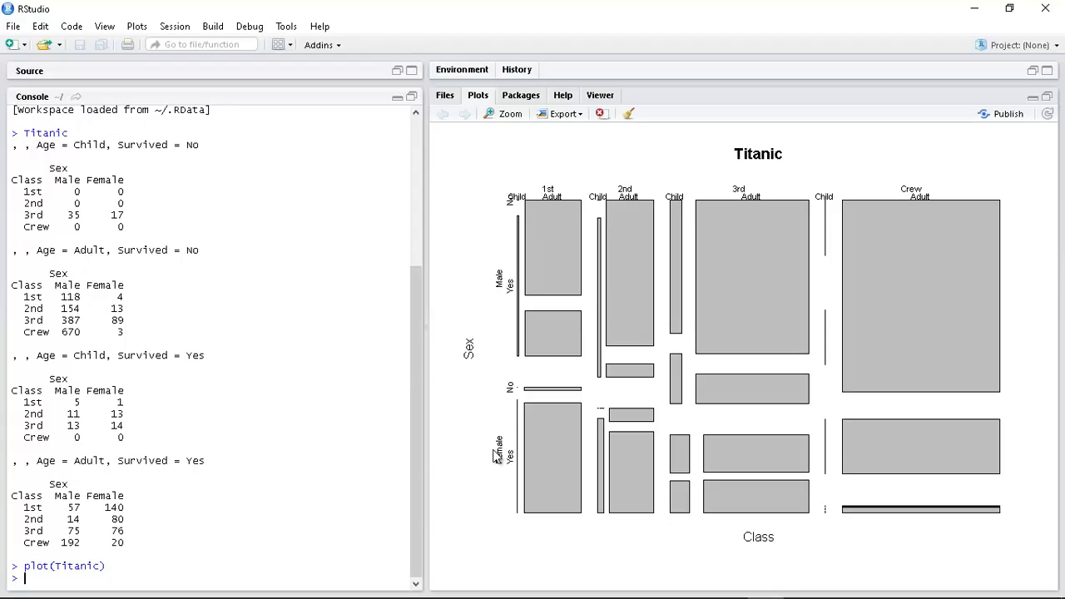
mouse_move(526, 259)
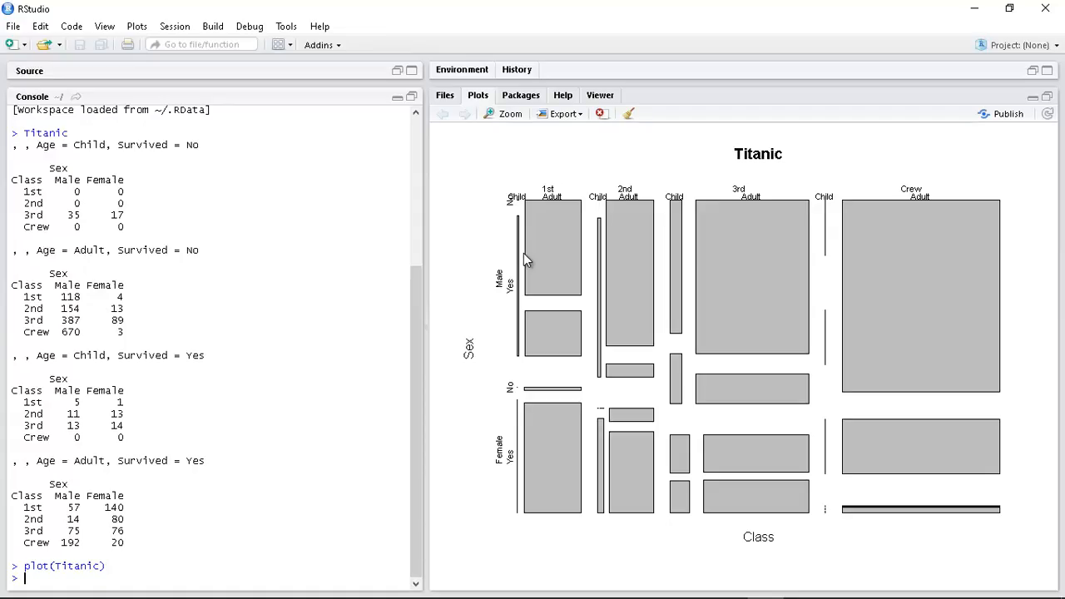
mouse_move(606, 210)
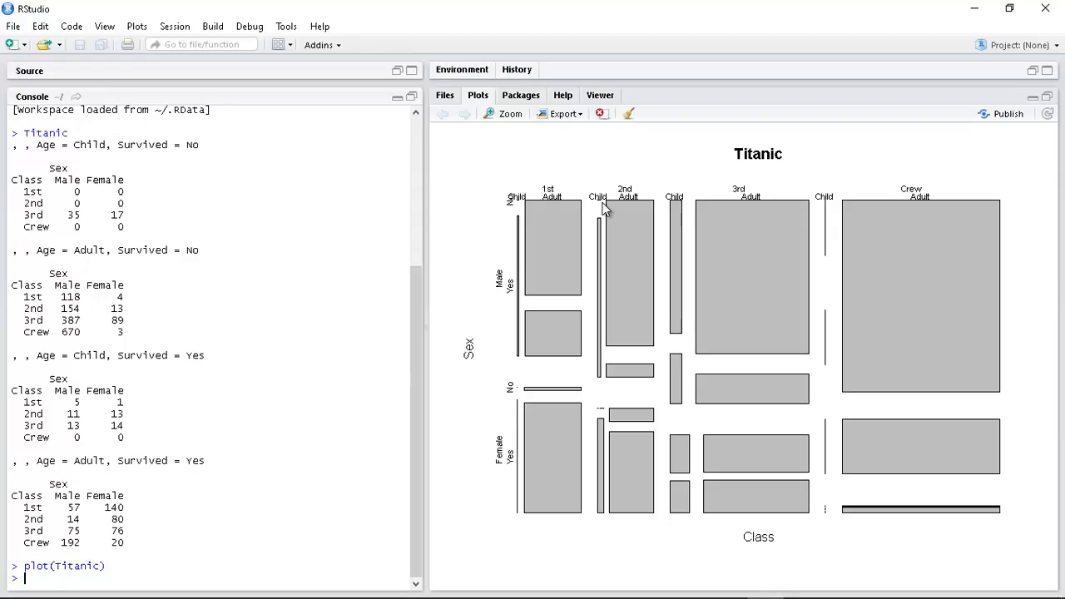
mouse_move(606, 210)
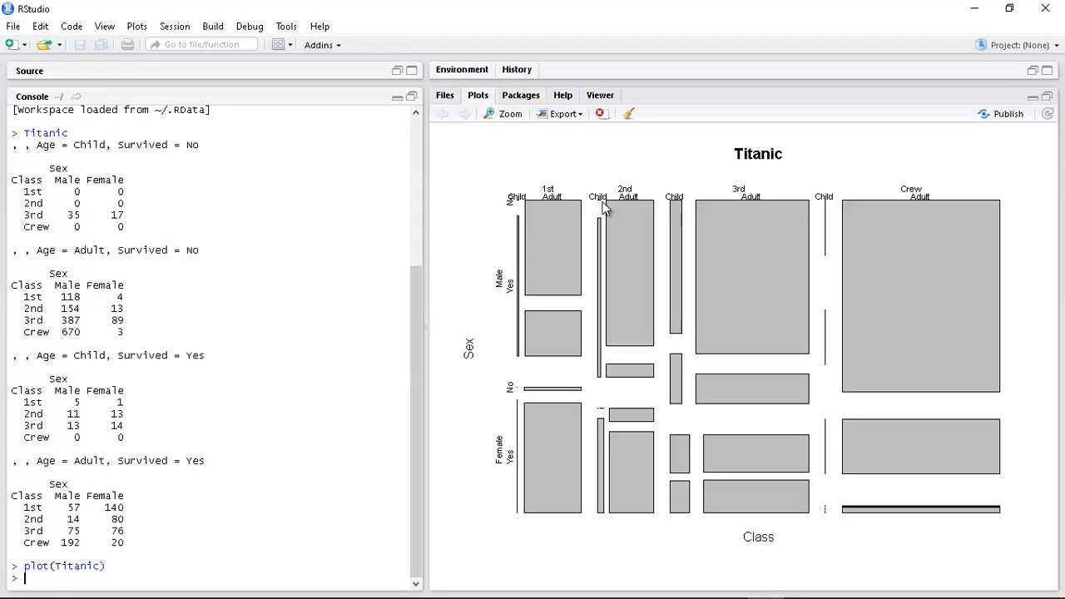
mouse_move(606, 206)
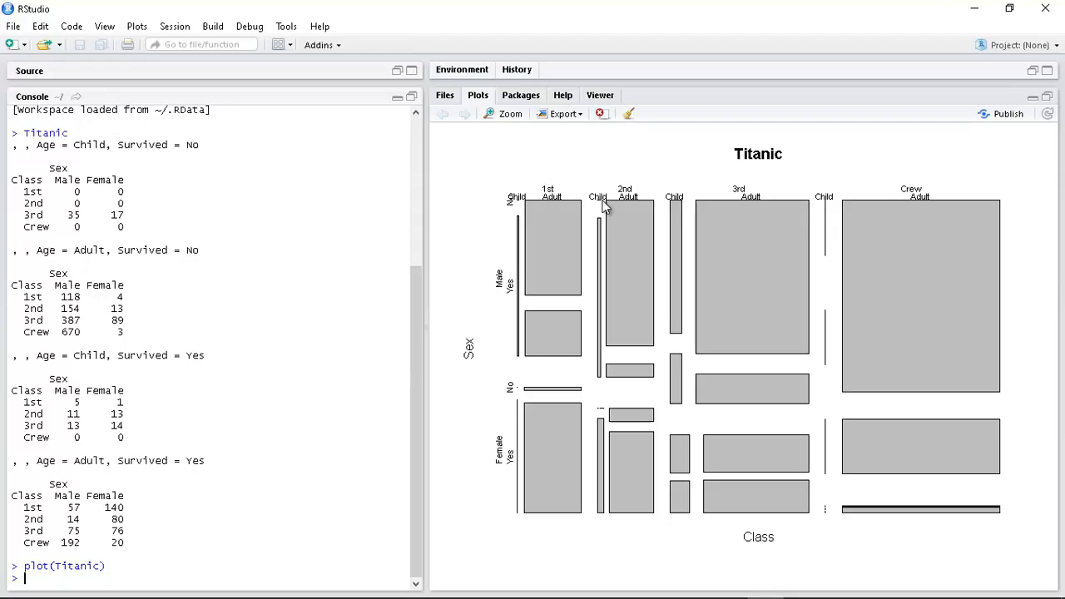
mouse_move(605, 223)
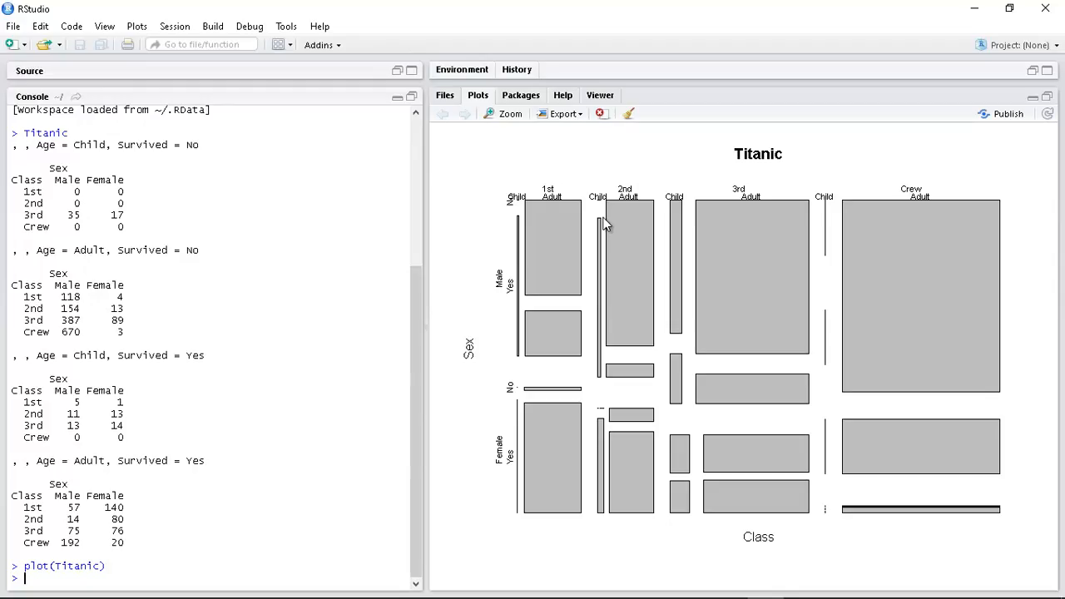
mouse_move(550, 196)
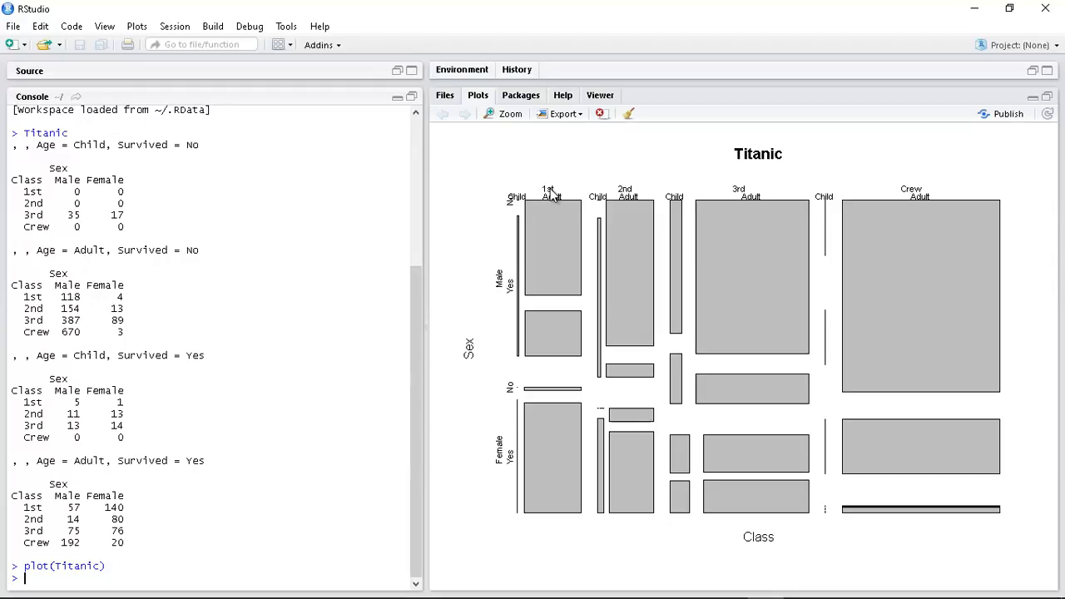
mouse_move(556, 219)
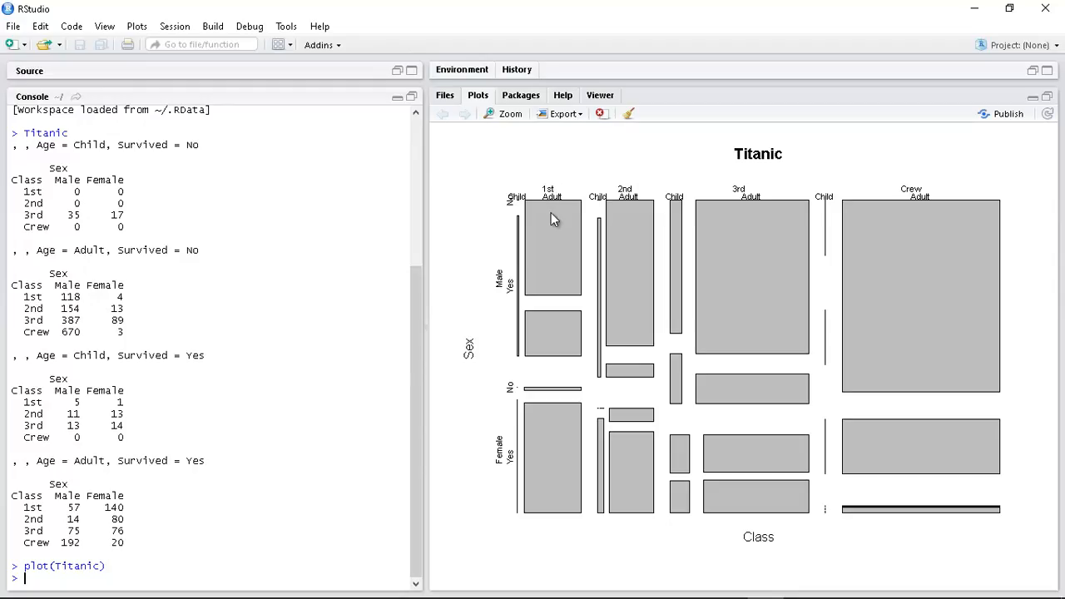
mouse_move(522, 236)
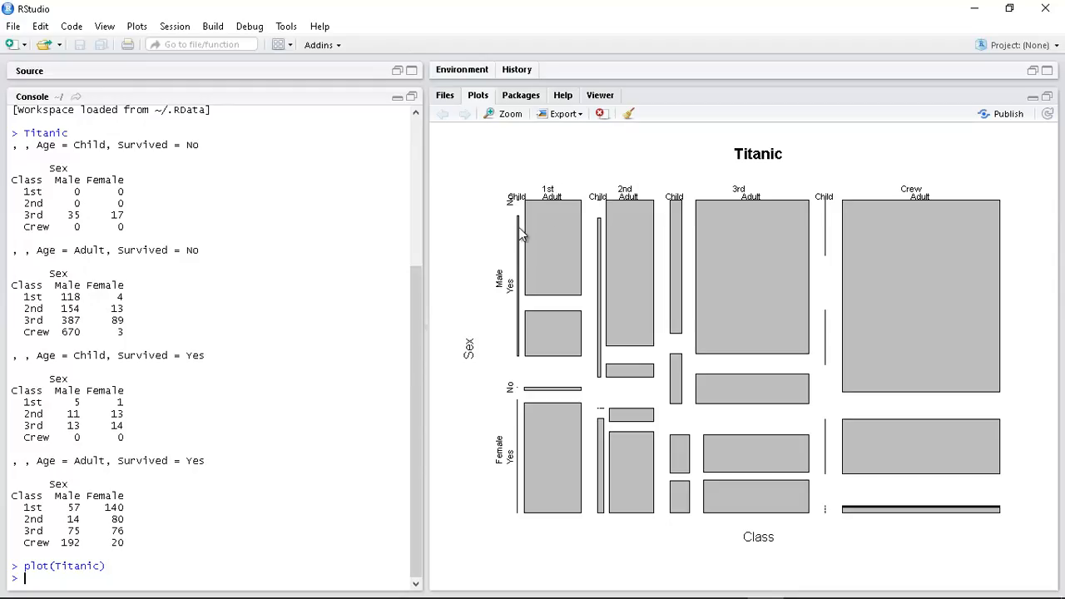
mouse_move(555, 233)
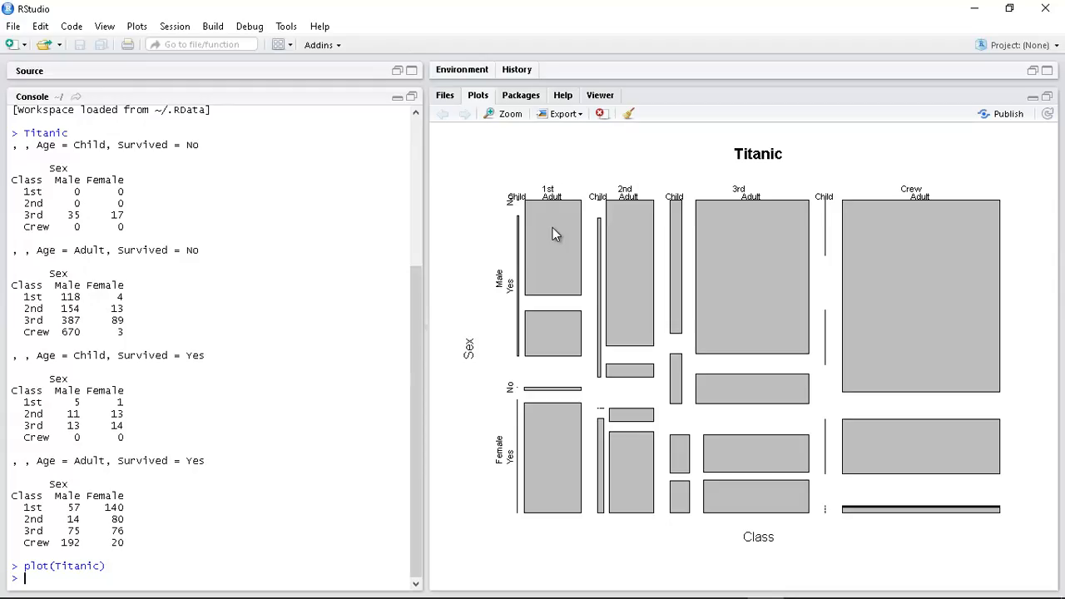
mouse_move(486, 442)
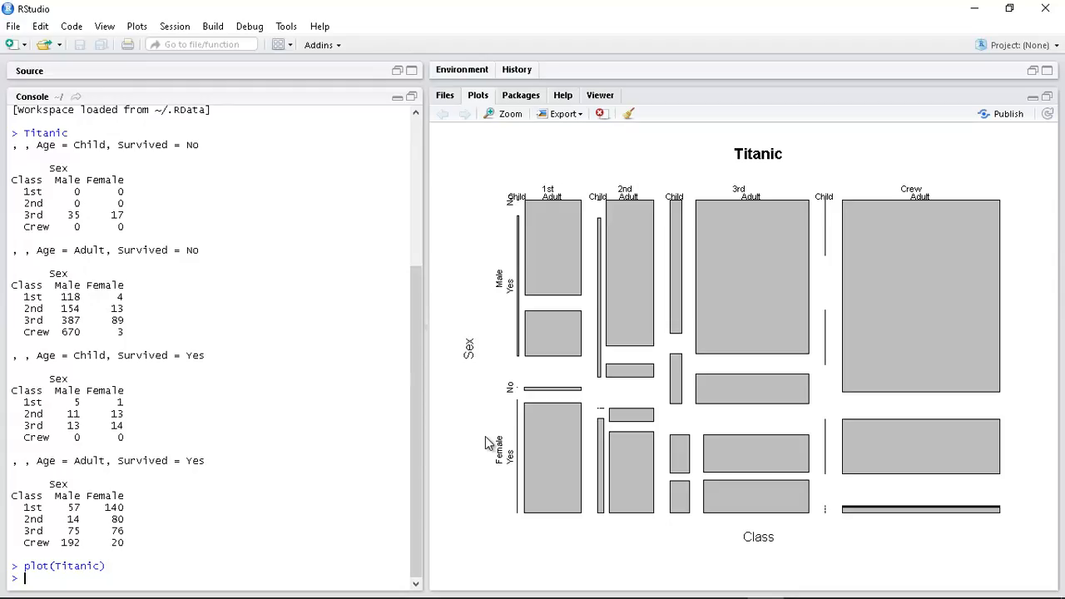
mouse_move(513, 374)
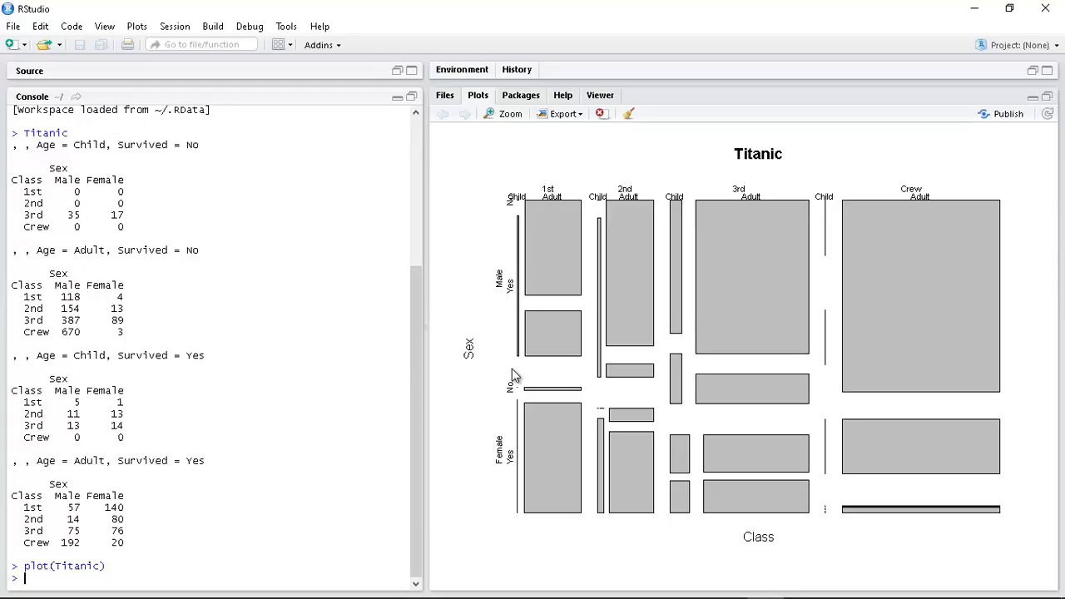
mouse_move(426, 343)
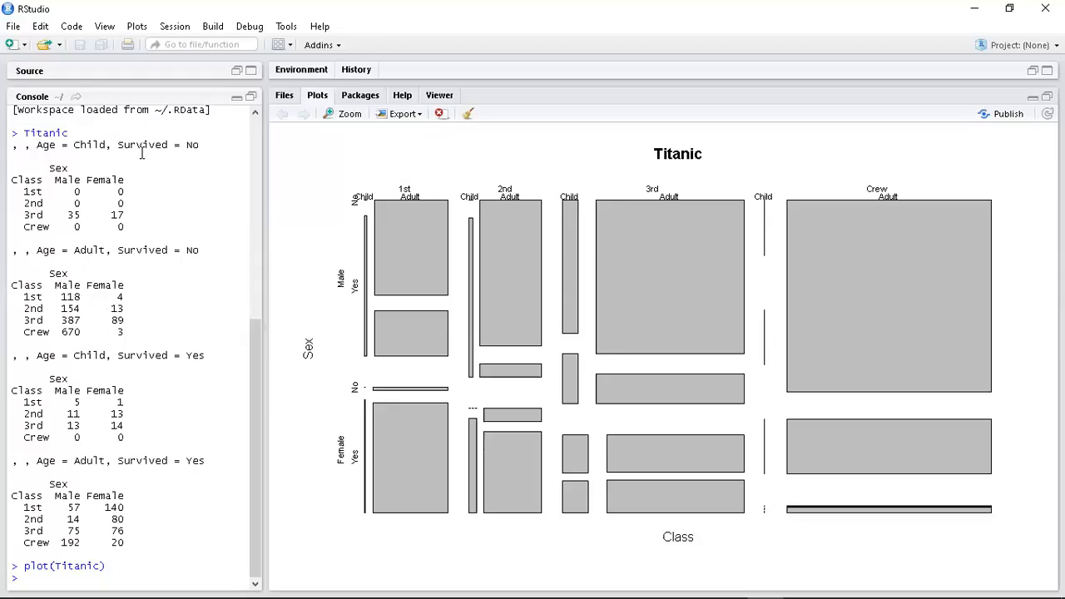
mouse_move(386, 246)
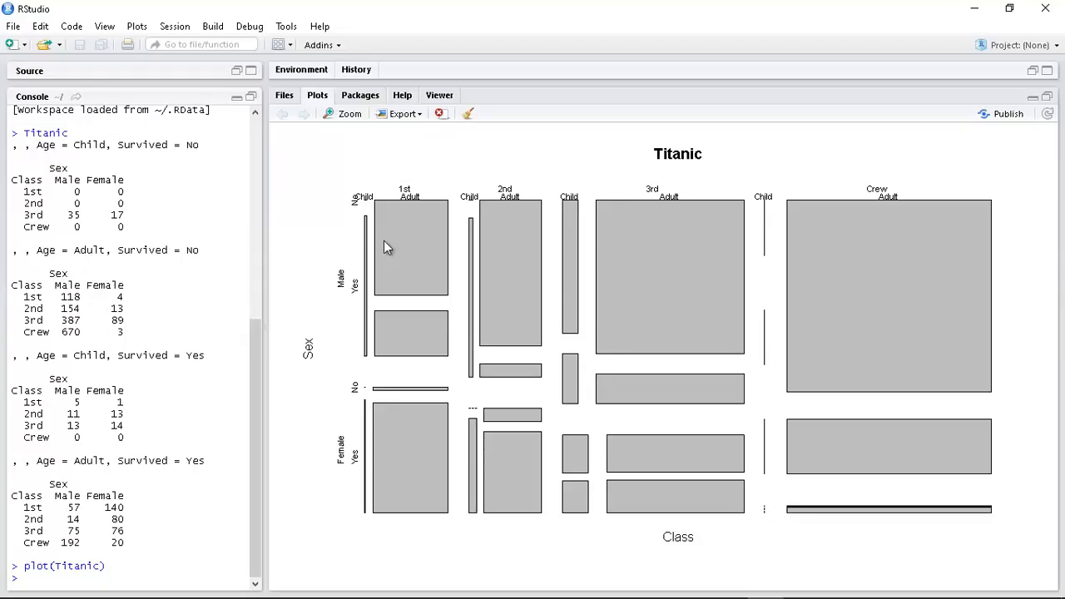
mouse_move(360, 226)
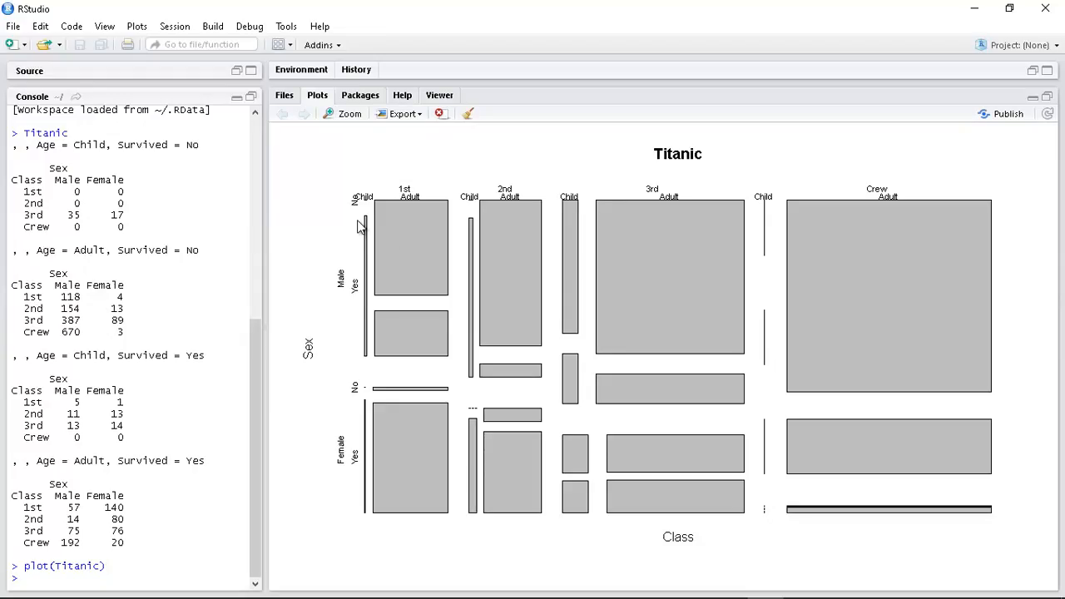
mouse_move(364, 356)
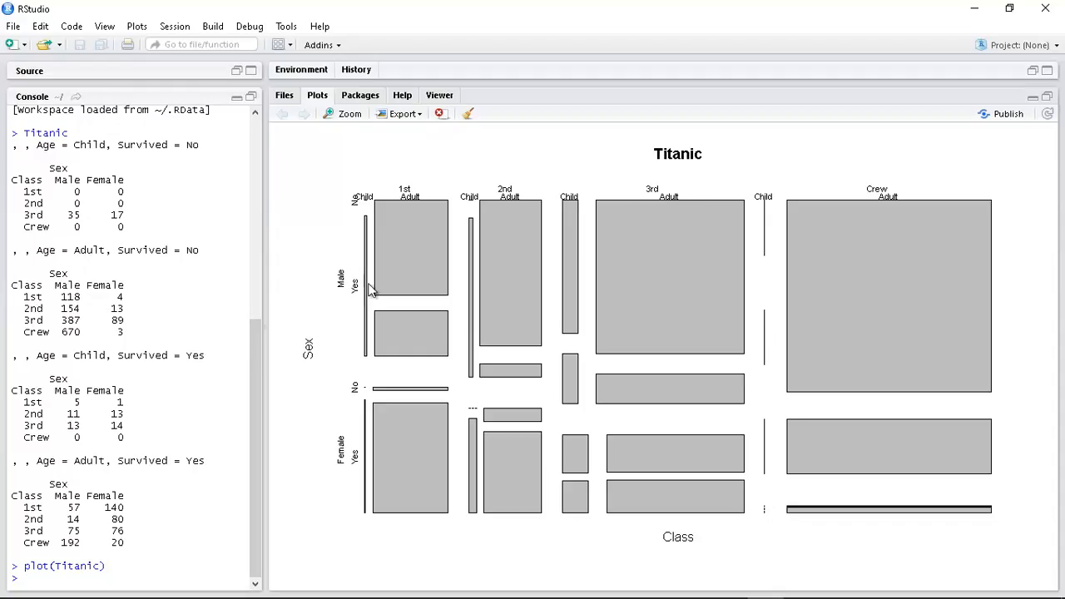
mouse_move(423, 190)
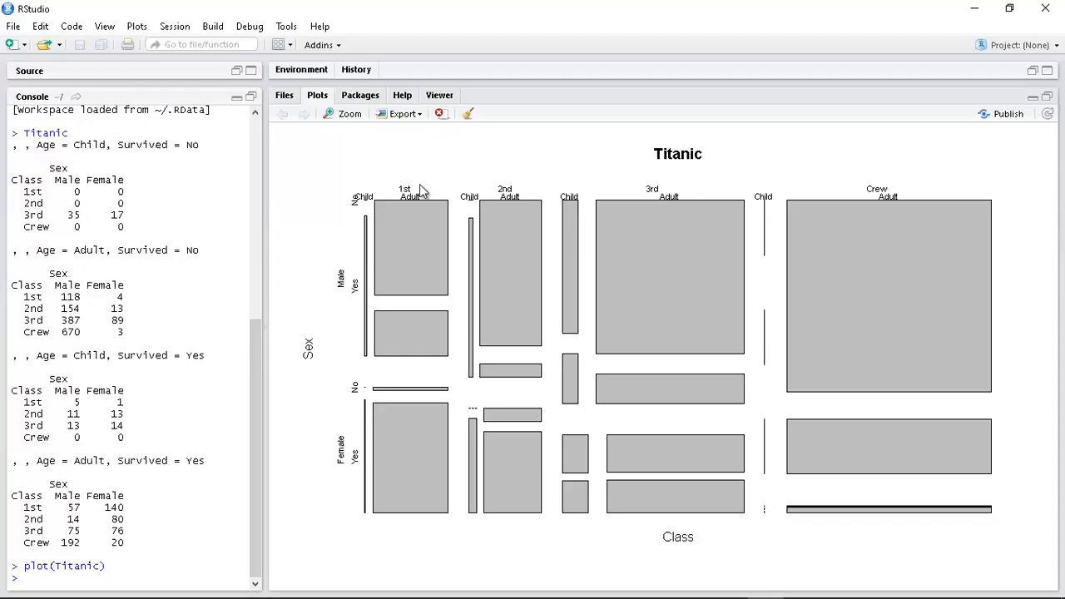
mouse_move(339, 328)
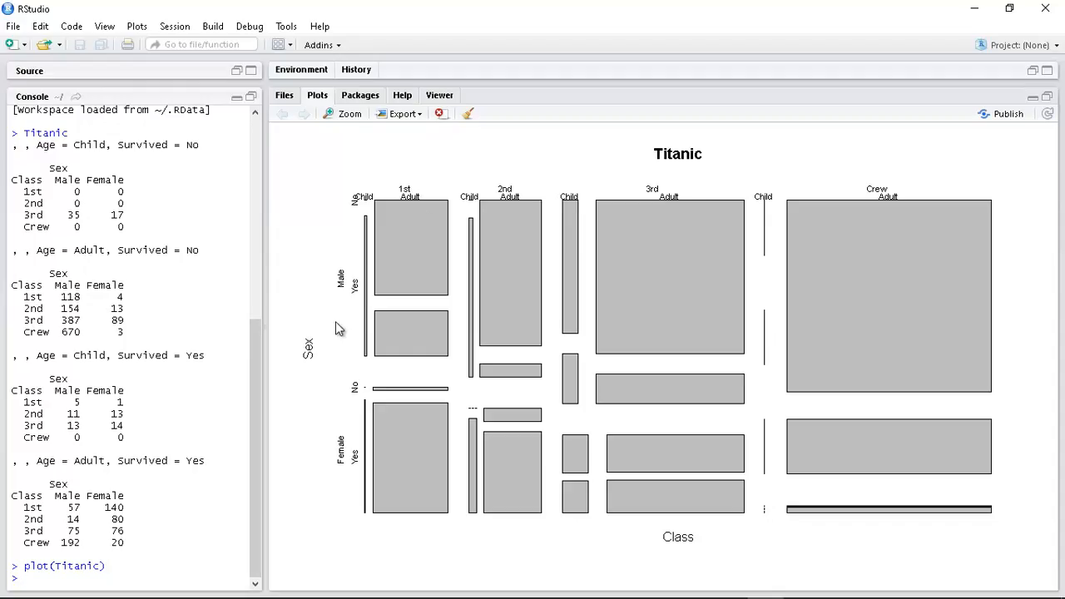
mouse_move(336, 296)
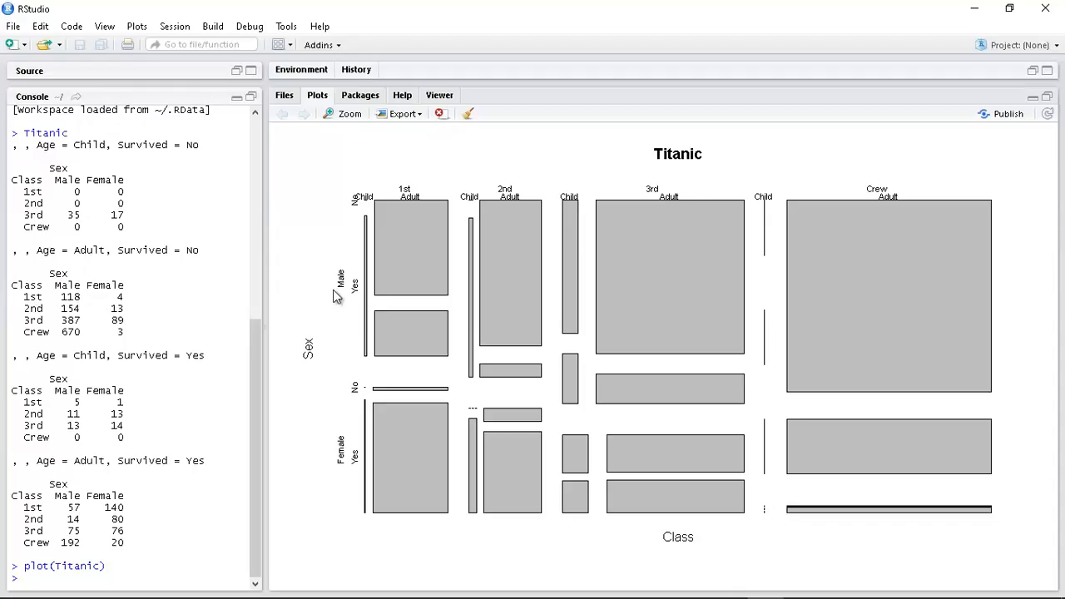
mouse_move(369, 190)
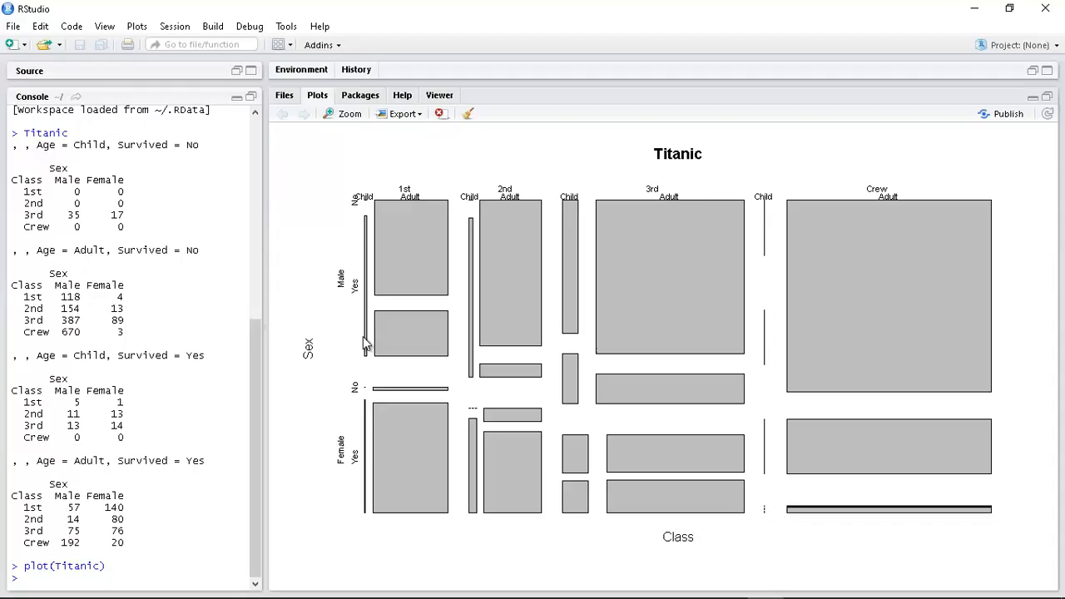
mouse_move(369, 199)
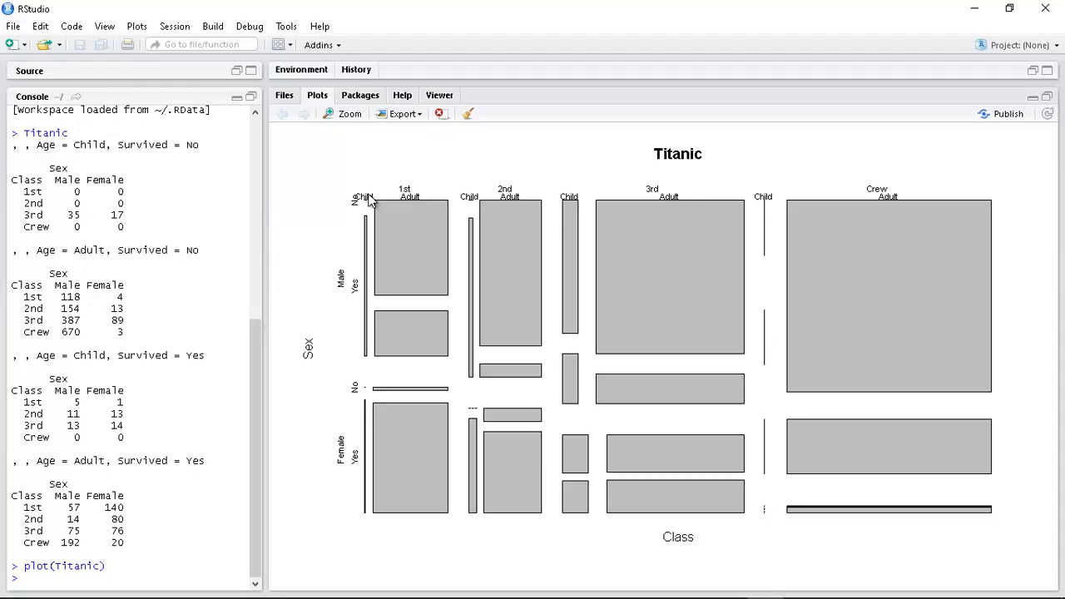
mouse_move(370, 203)
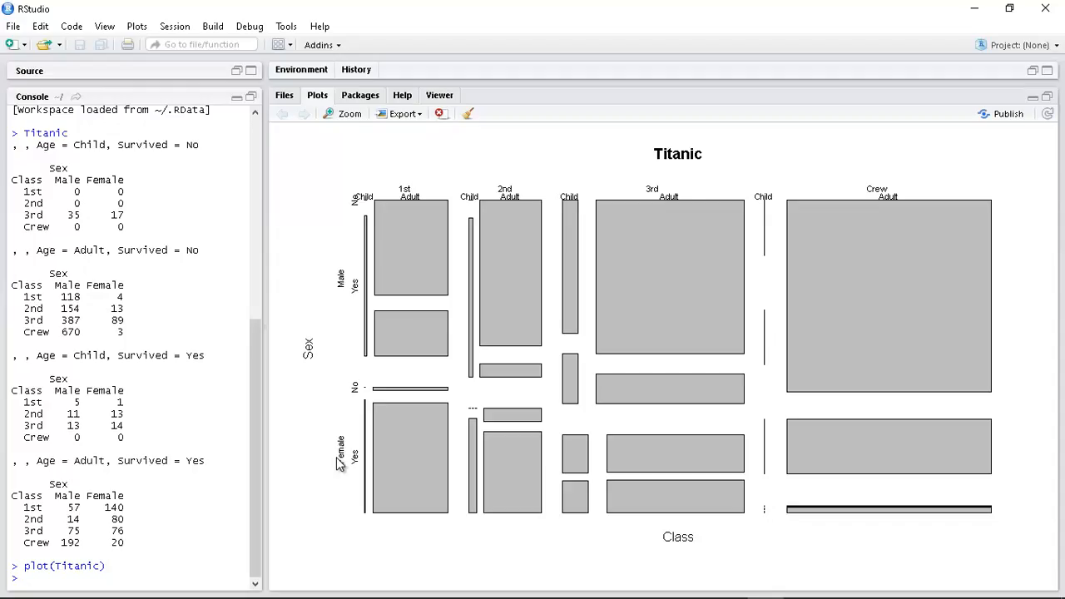
mouse_move(357, 413)
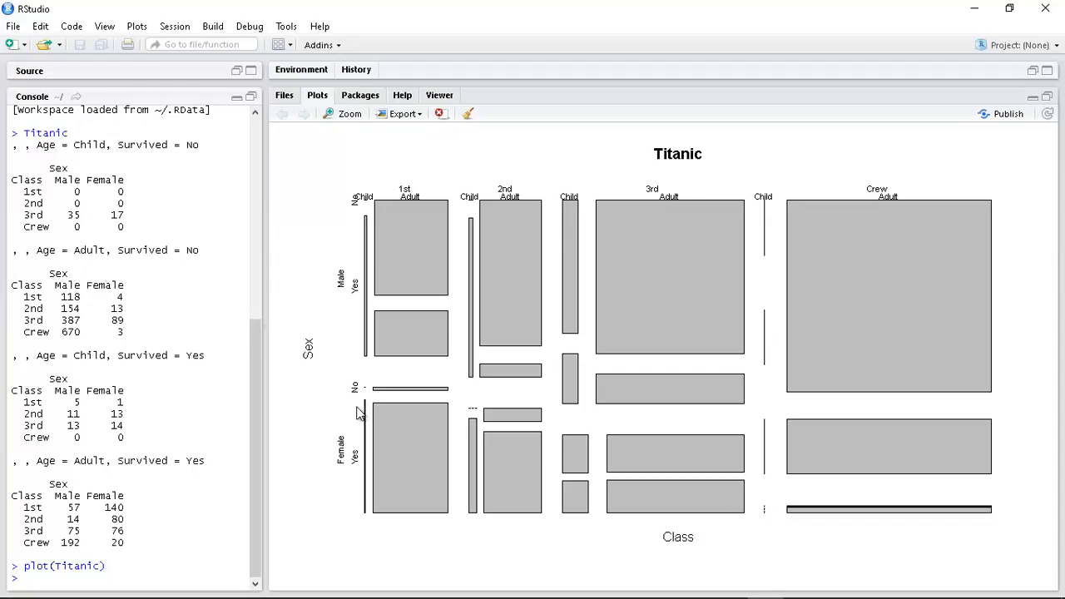
mouse_move(424, 263)
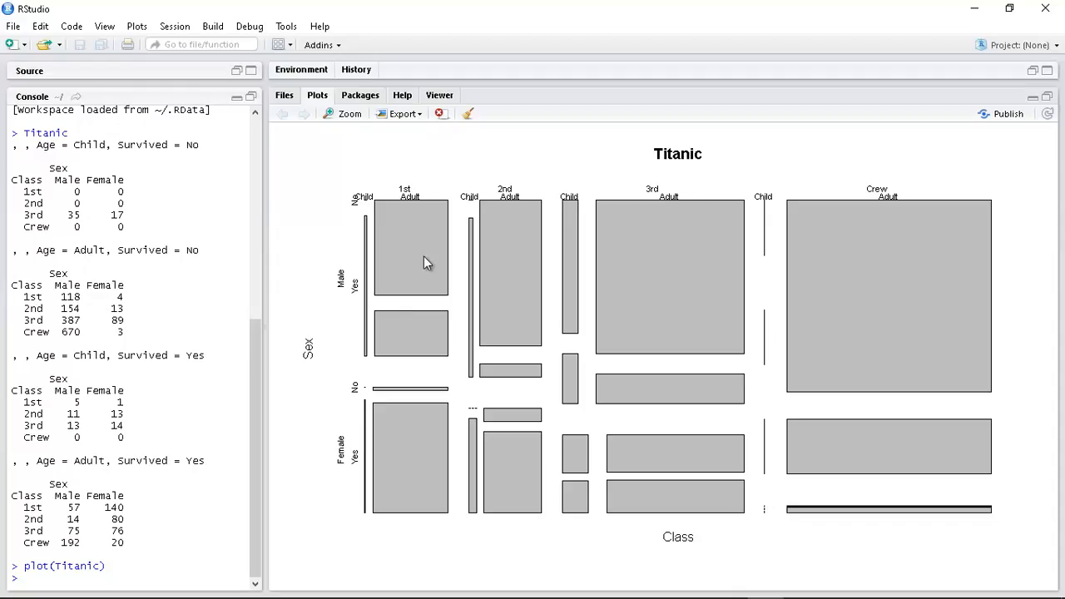
mouse_move(409, 253)
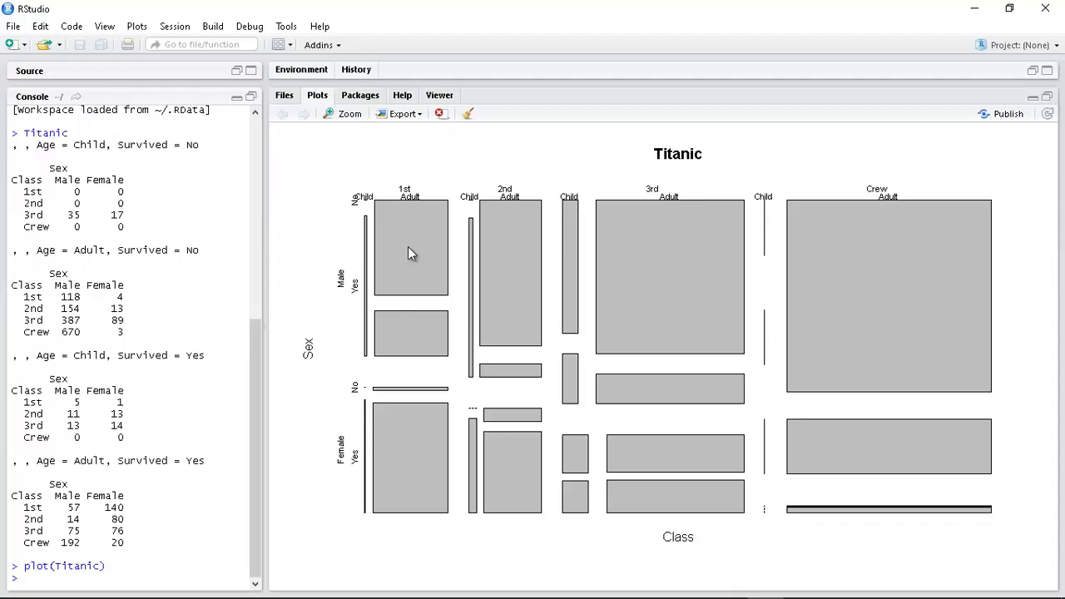
mouse_move(403, 356)
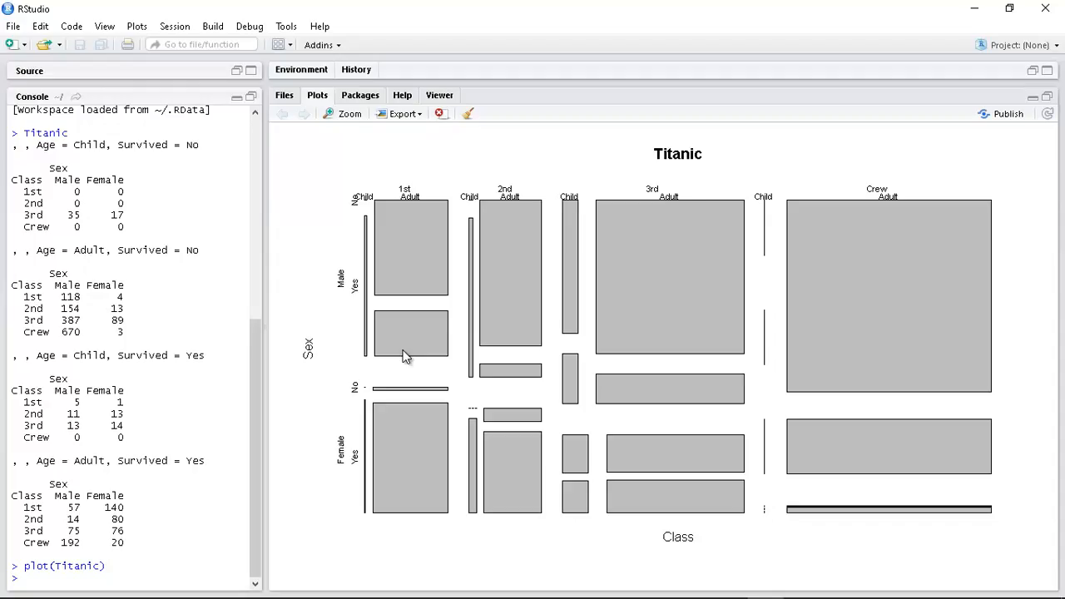
mouse_move(408, 246)
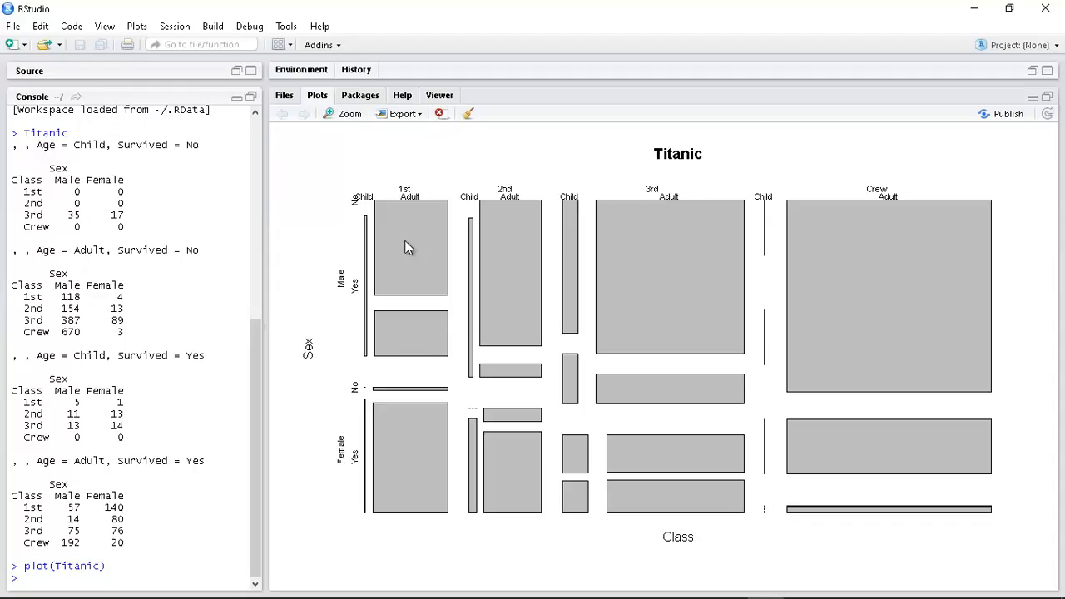
mouse_move(416, 253)
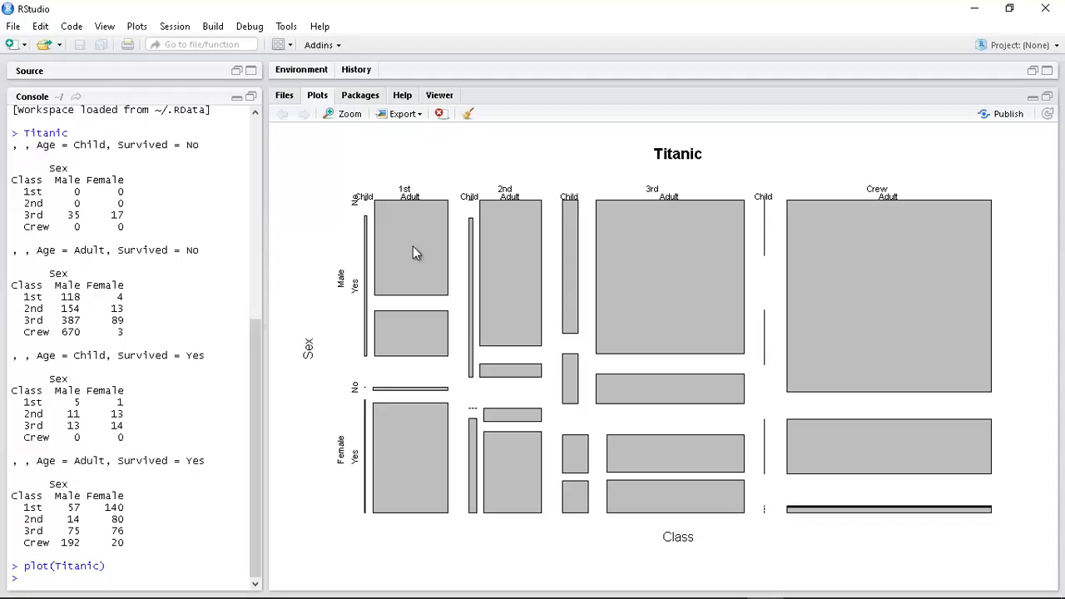
mouse_move(416, 270)
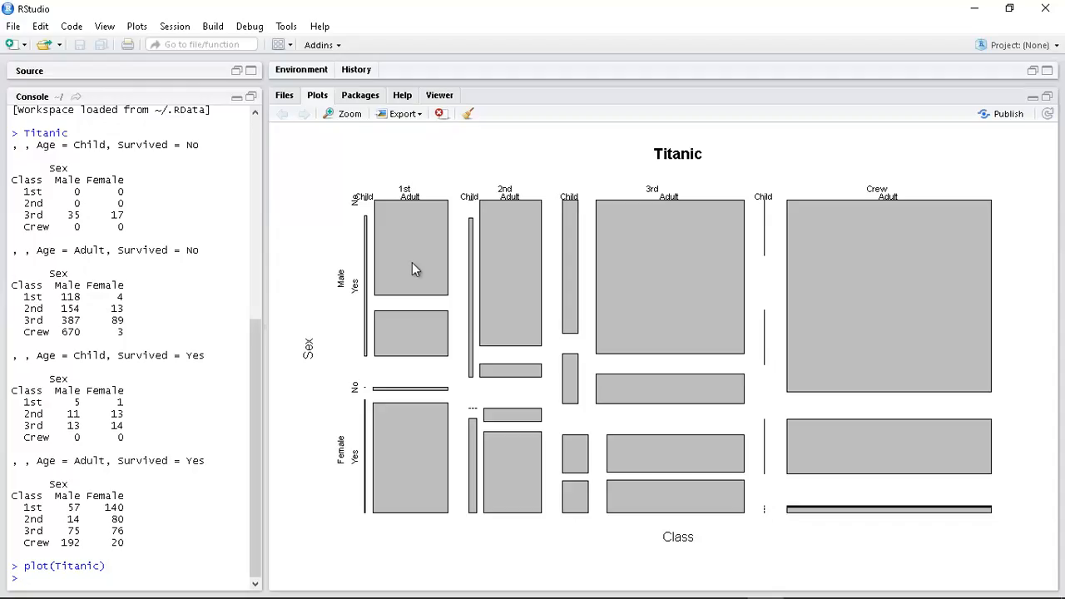
mouse_move(416, 353)
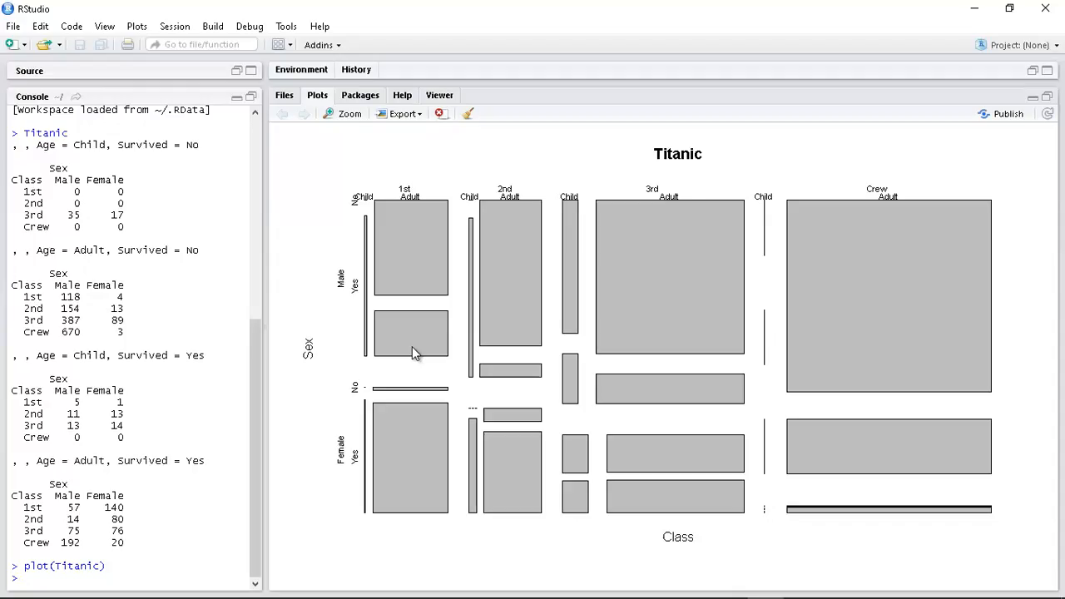
mouse_move(333, 465)
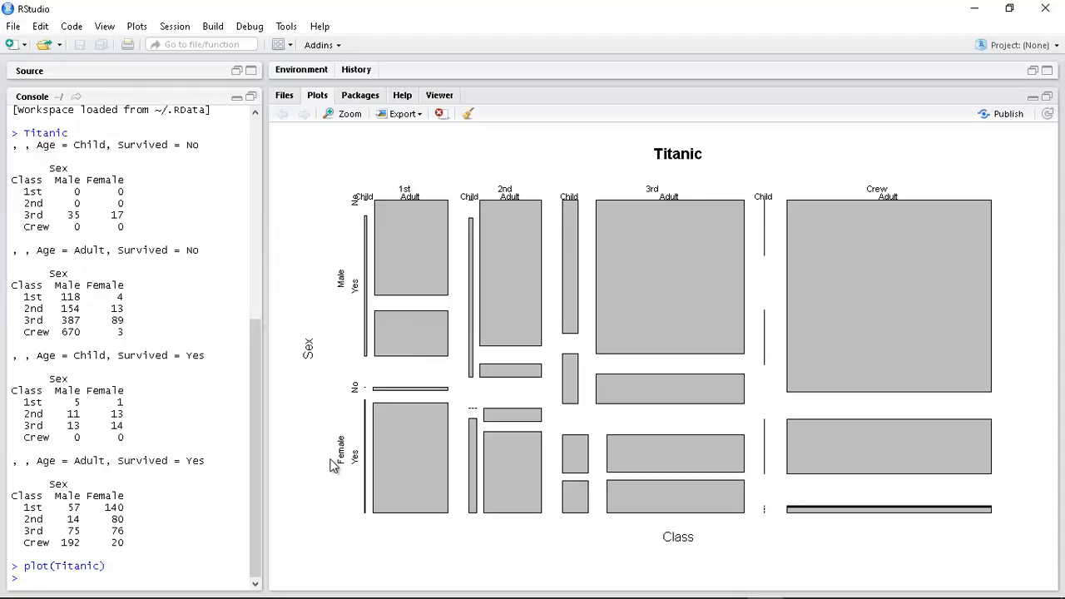
mouse_move(406, 390)
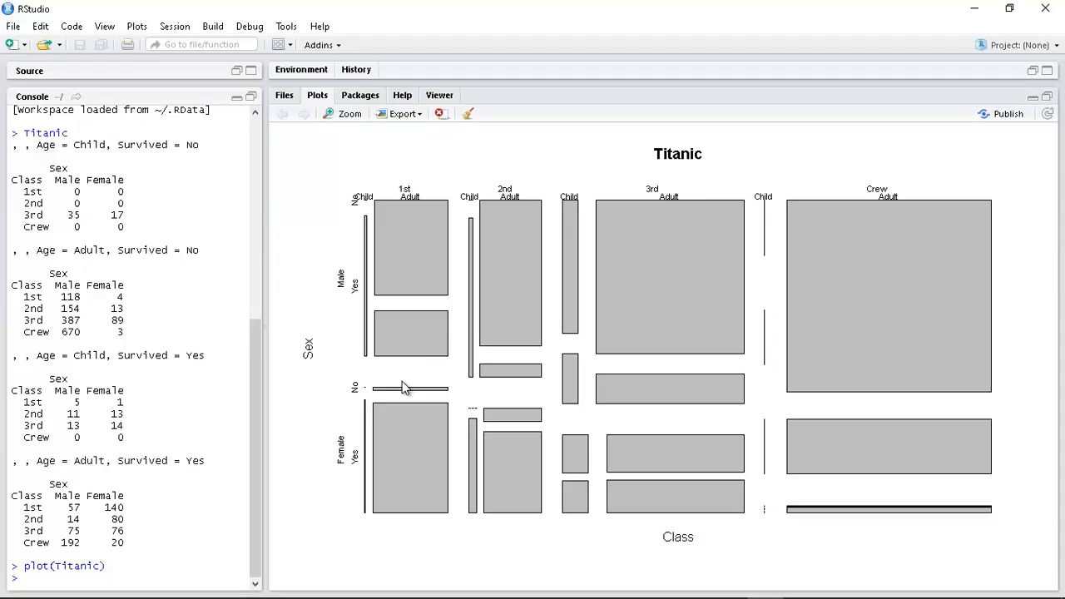
mouse_move(403, 486)
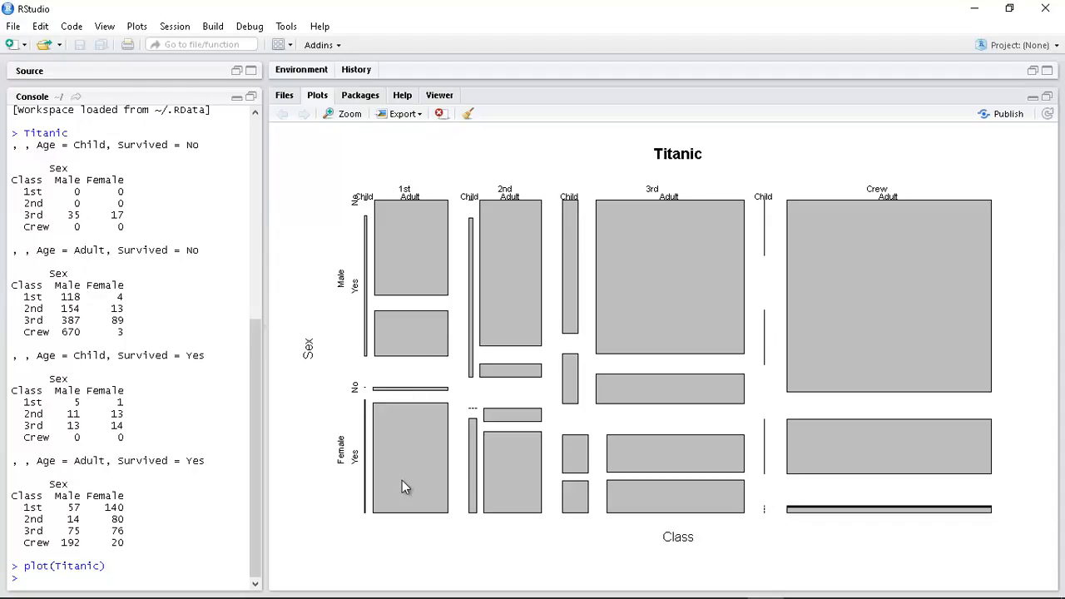
mouse_move(413, 379)
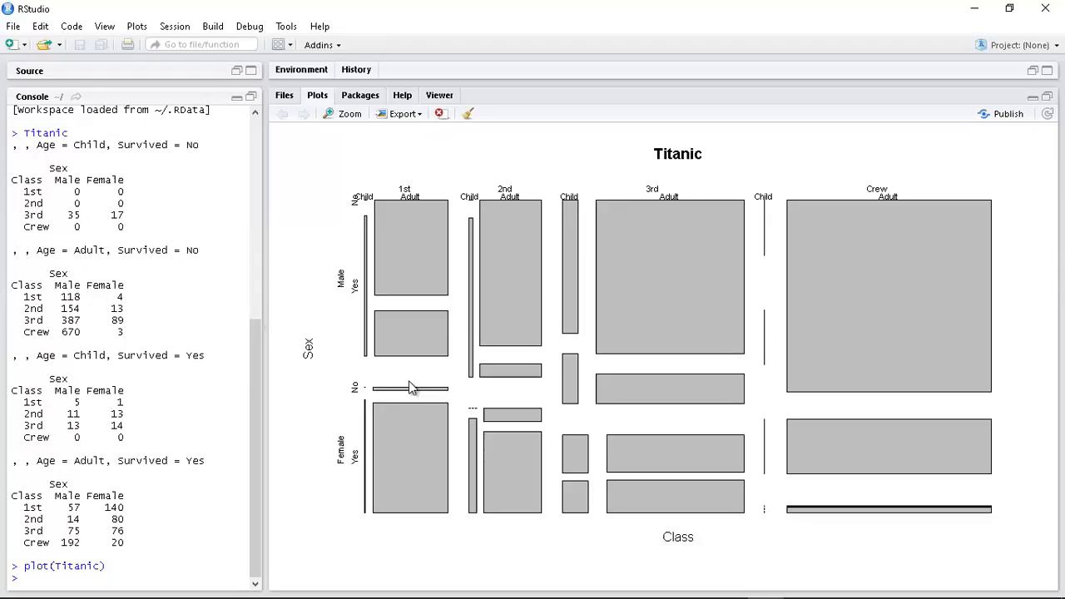
mouse_move(519, 293)
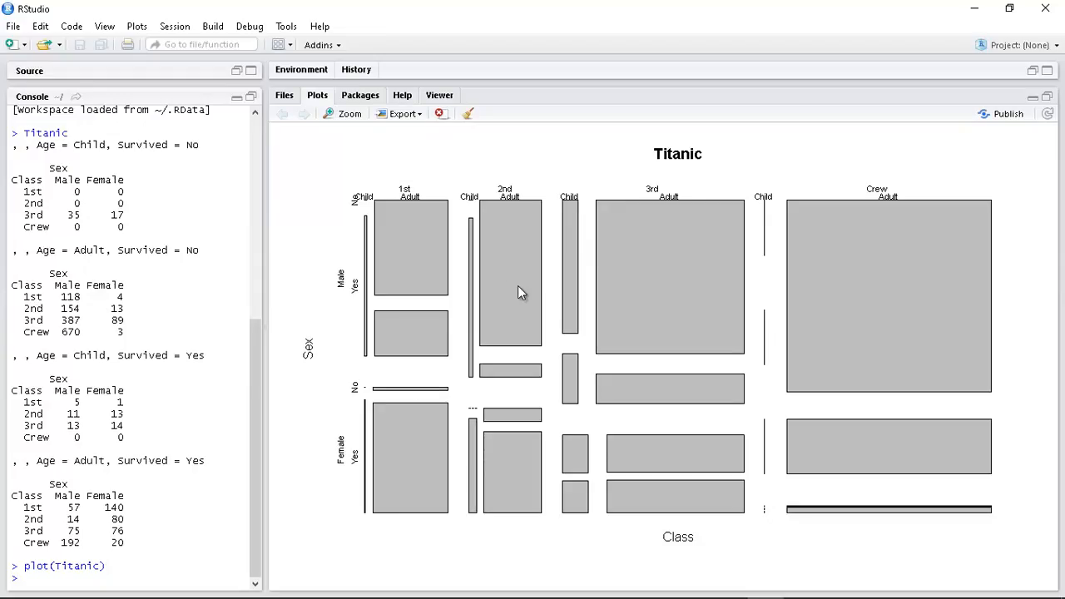
mouse_move(524, 306)
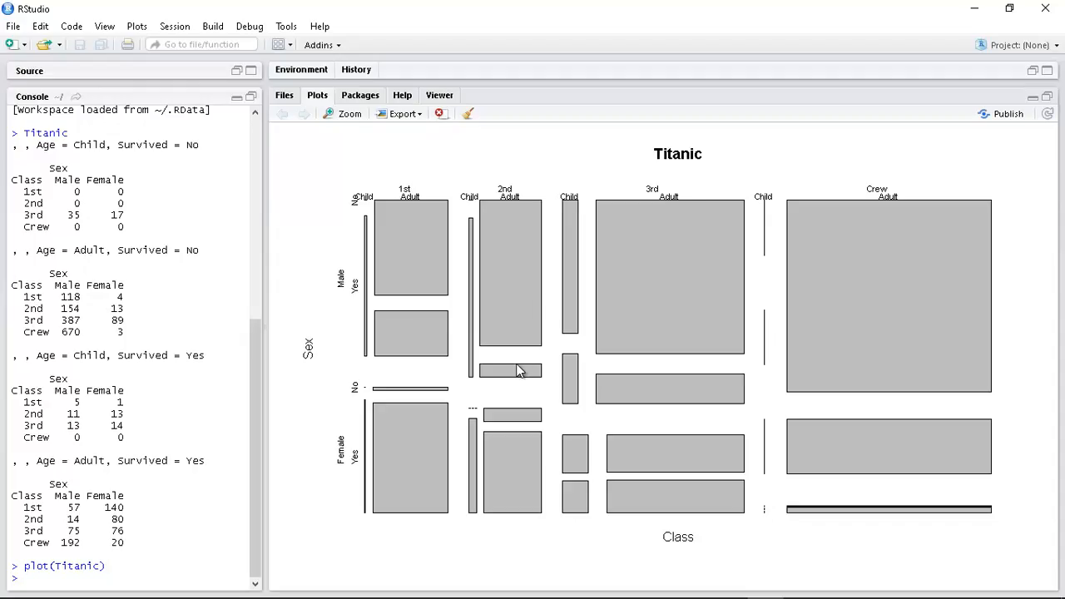
mouse_move(507, 265)
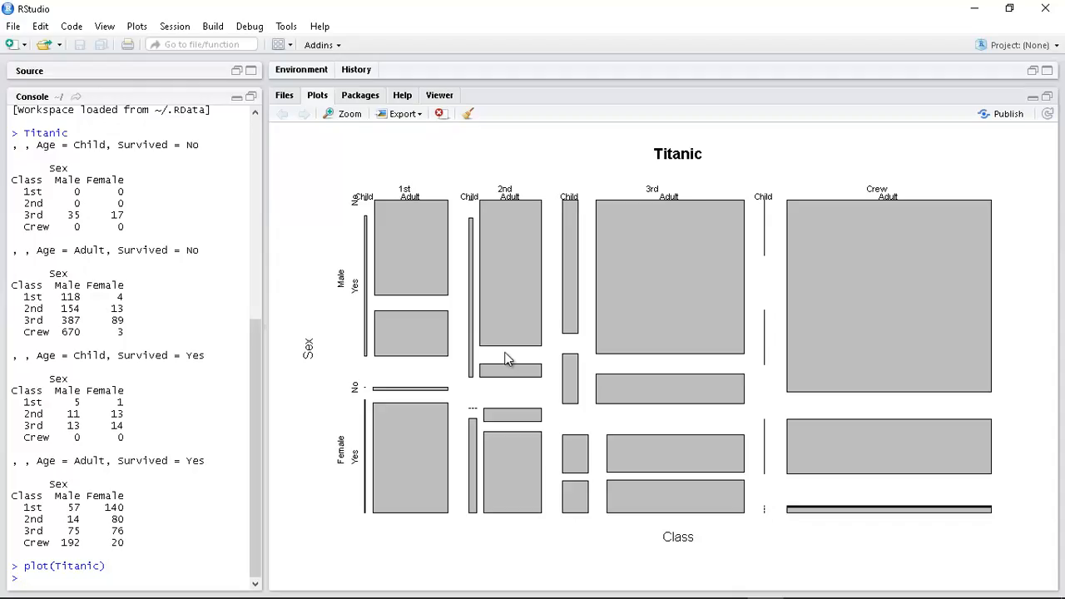
mouse_move(505, 385)
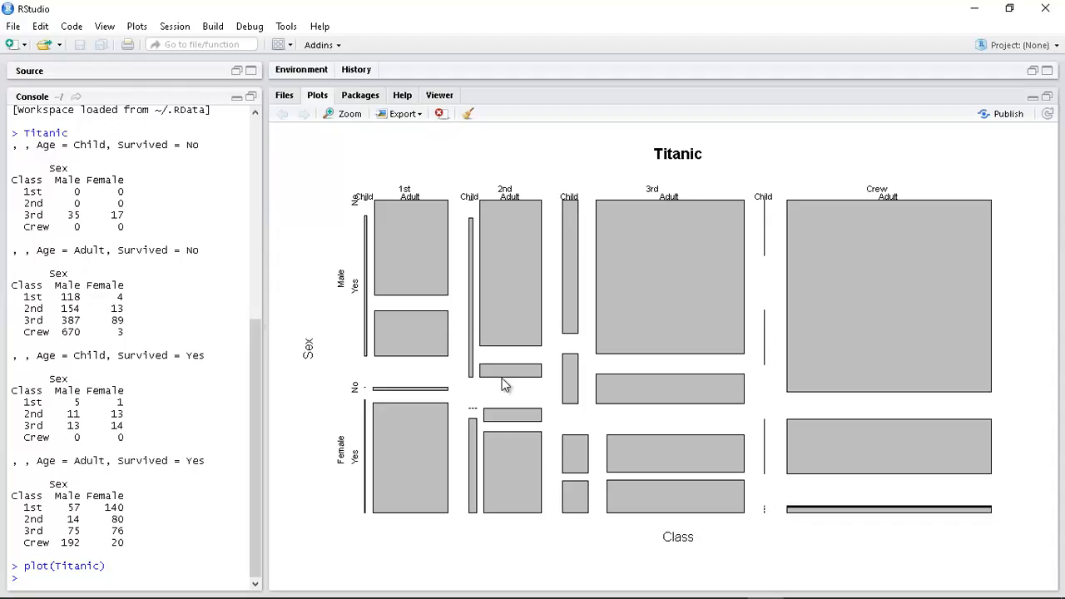
mouse_move(516, 301)
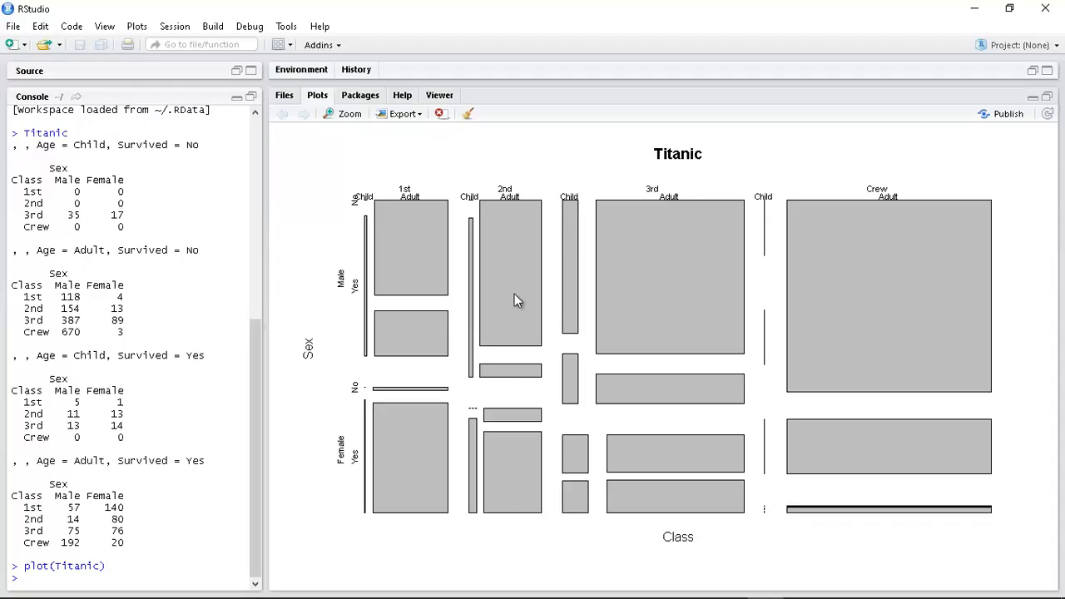
mouse_move(513, 380)
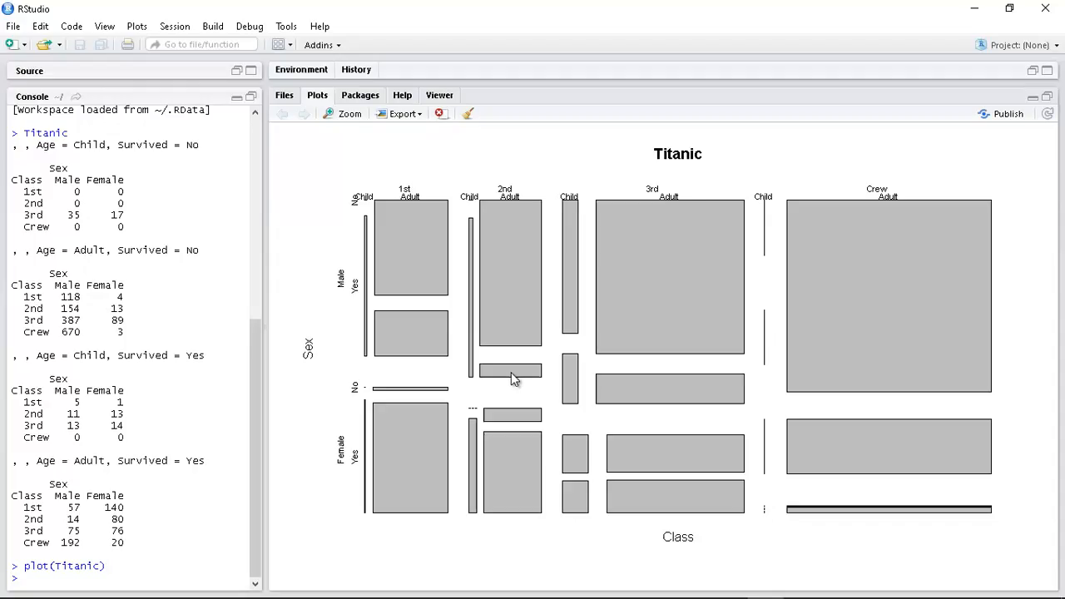
mouse_move(516, 273)
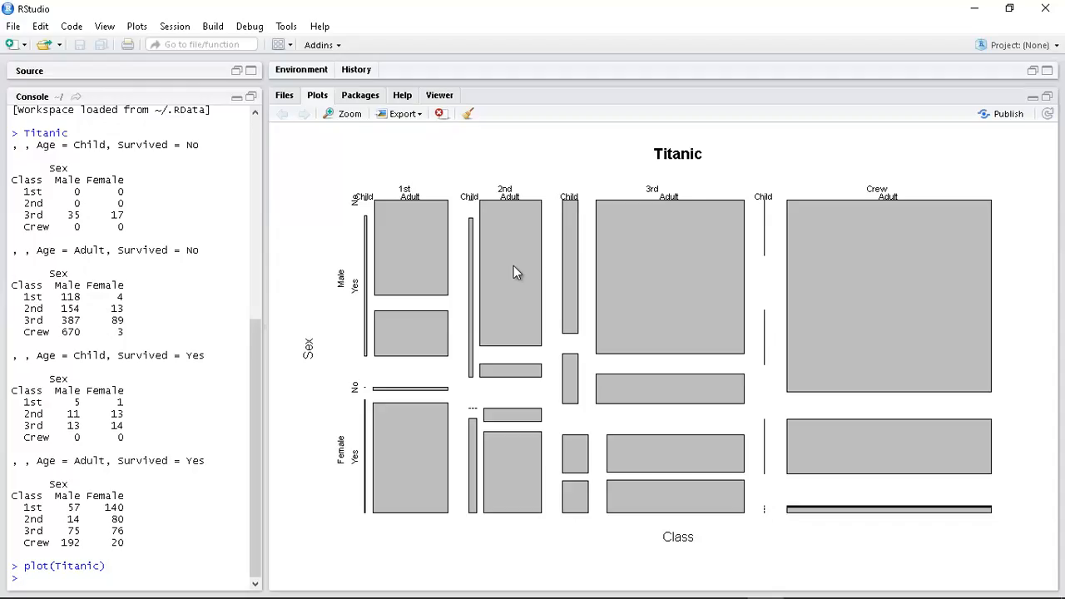
mouse_move(636, 276)
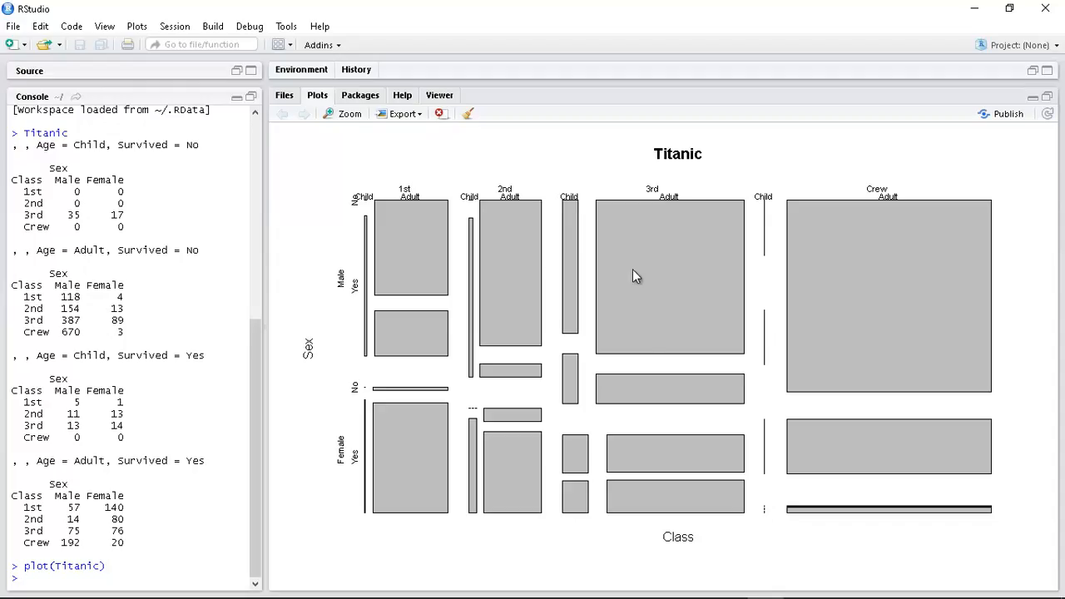
mouse_move(665, 360)
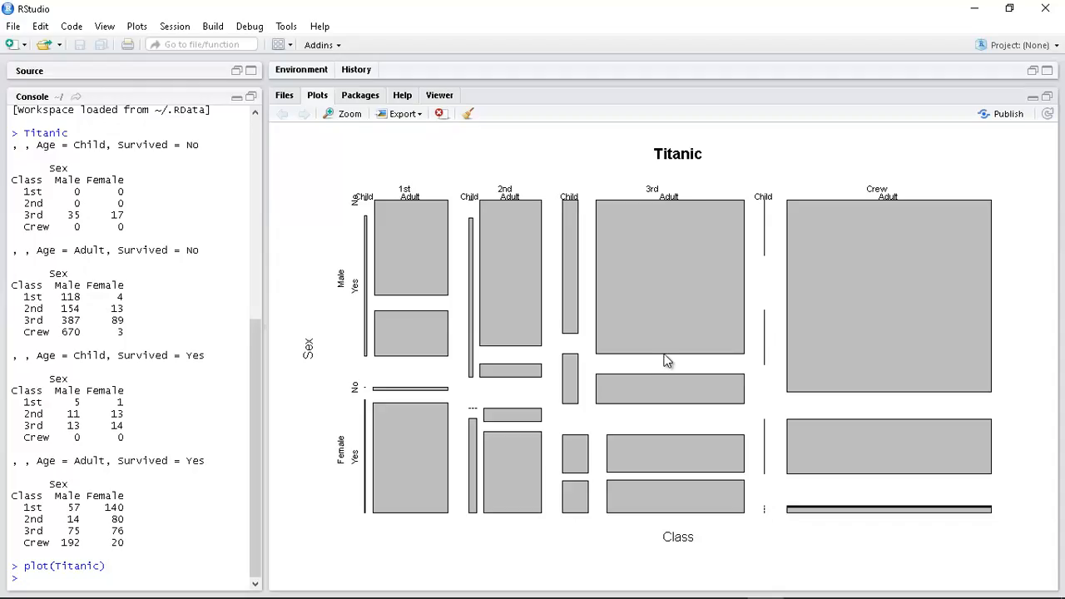
mouse_move(669, 329)
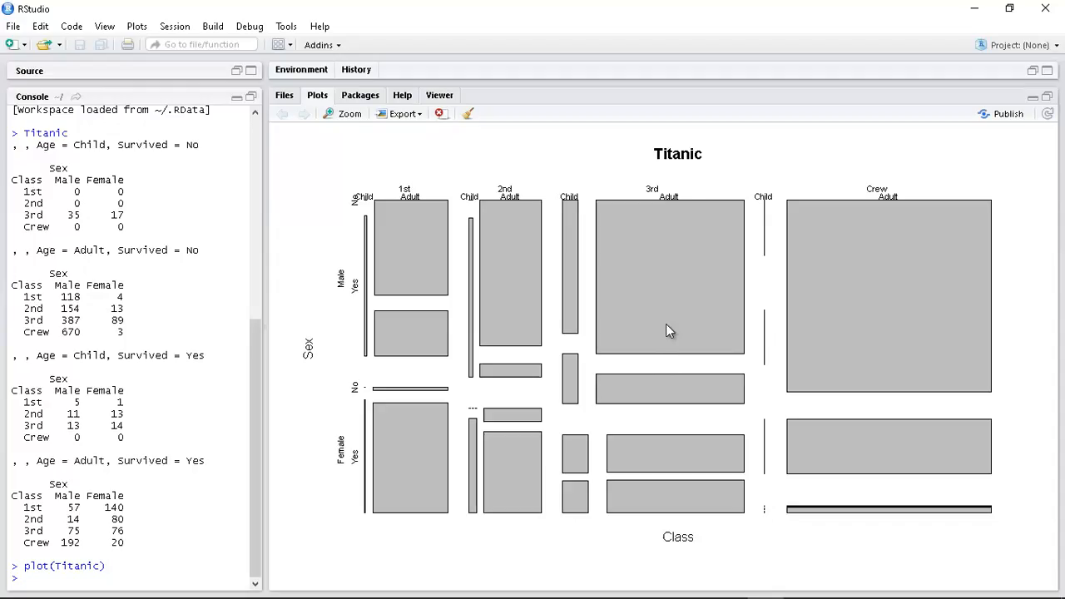
mouse_move(522, 311)
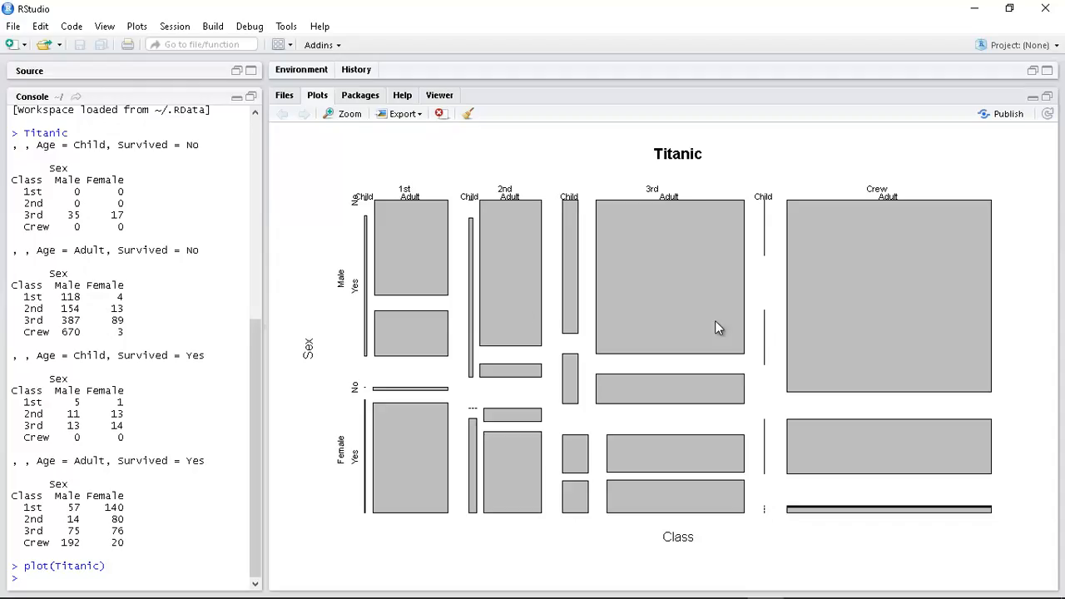
mouse_move(653, 263)
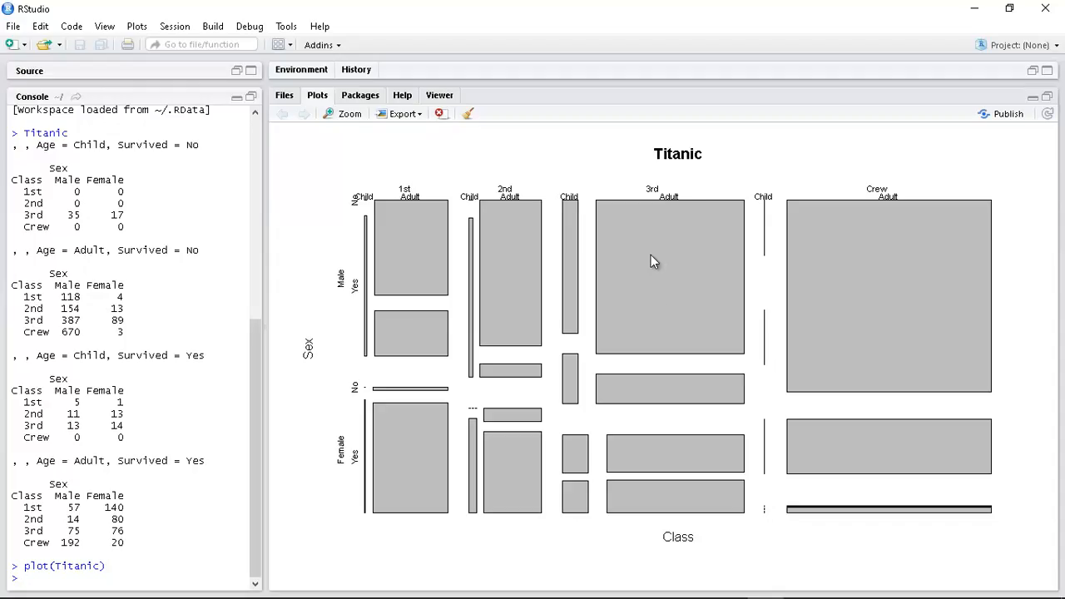
mouse_move(722, 268)
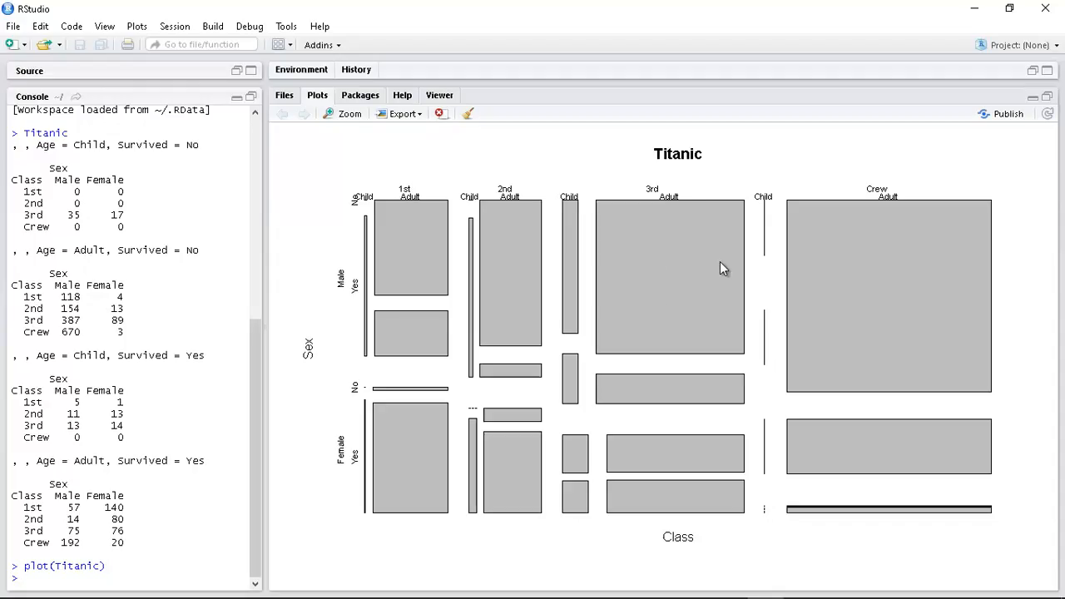
mouse_move(702, 268)
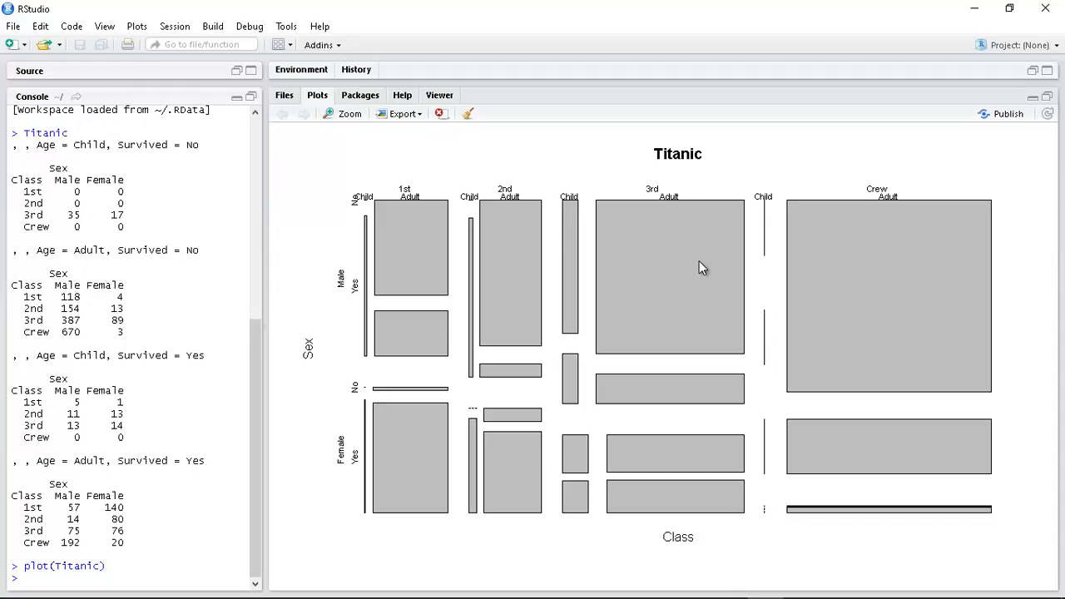
mouse_move(885, 279)
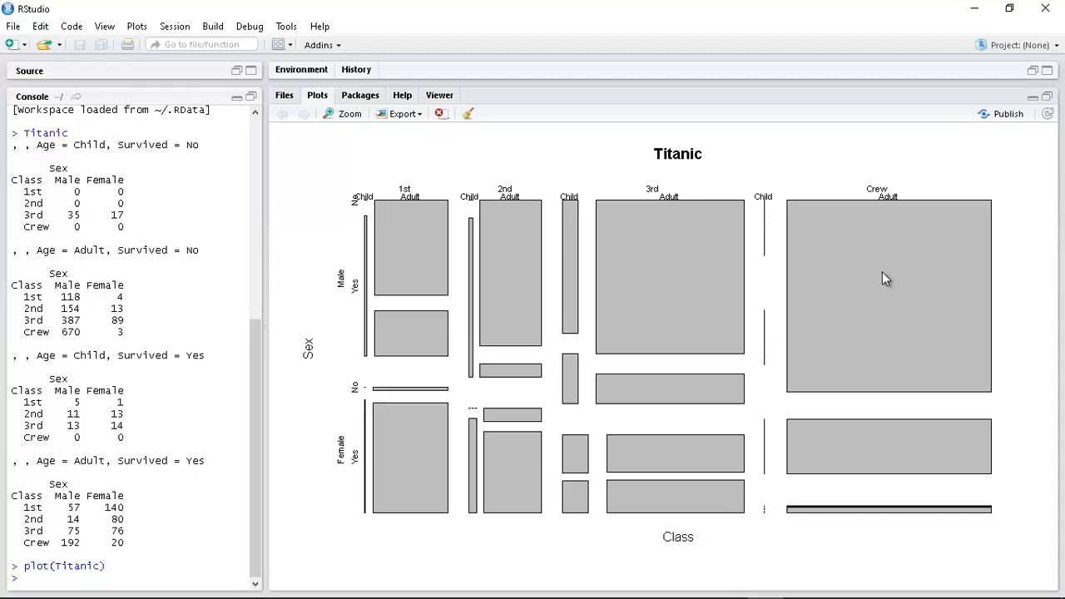
mouse_move(871, 328)
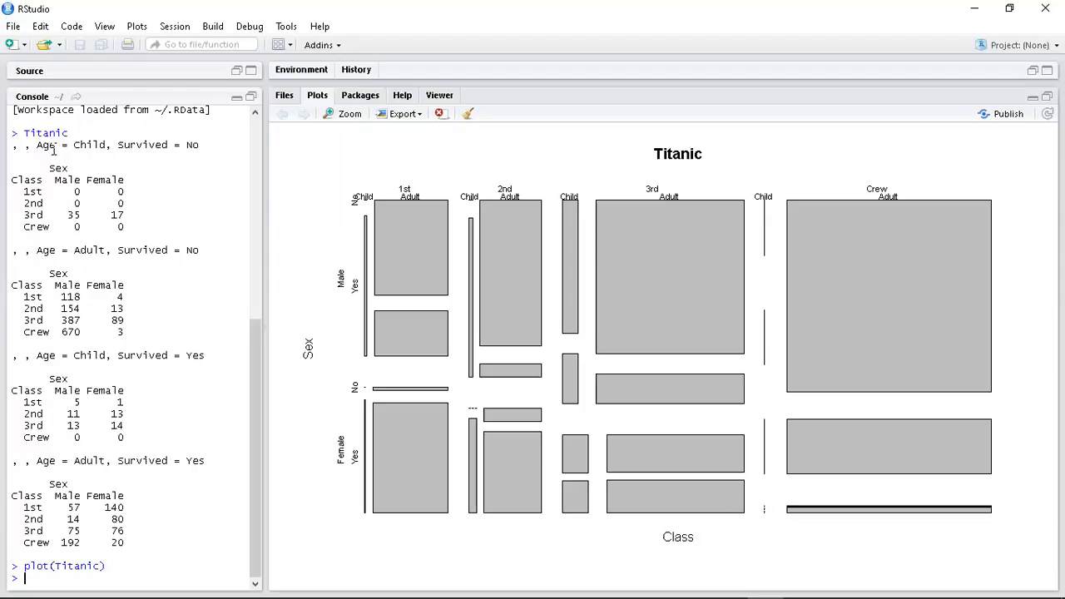
mouse_move(183, 144)
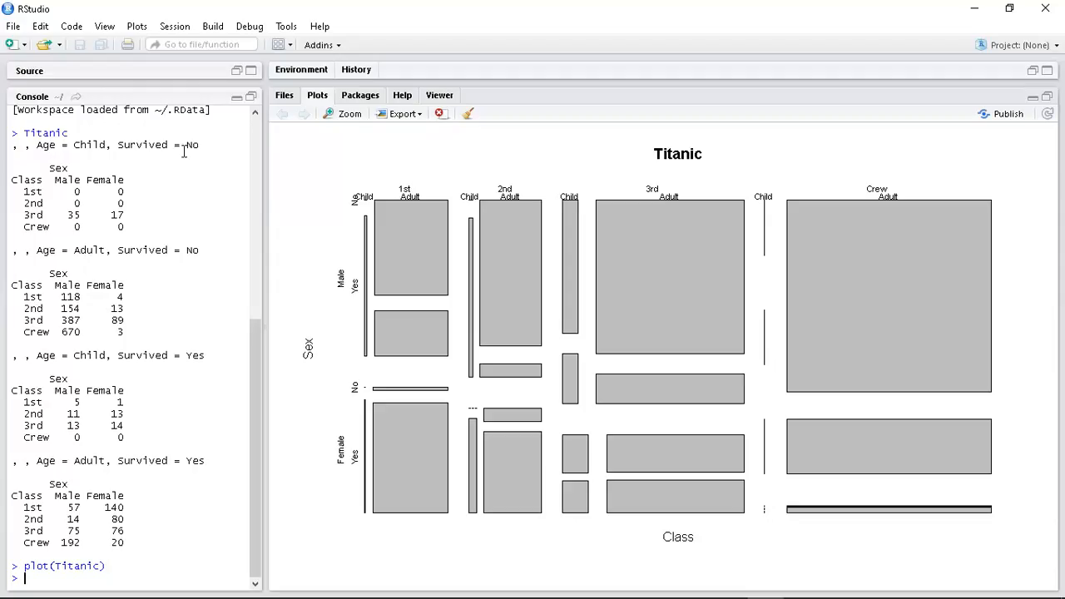
mouse_move(90, 203)
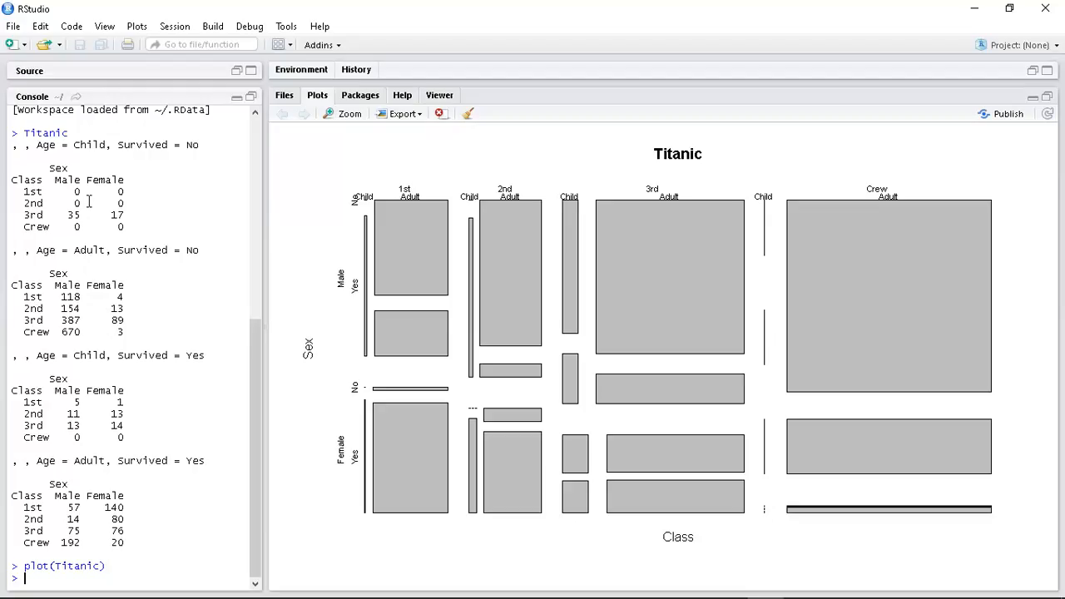
mouse_move(113, 203)
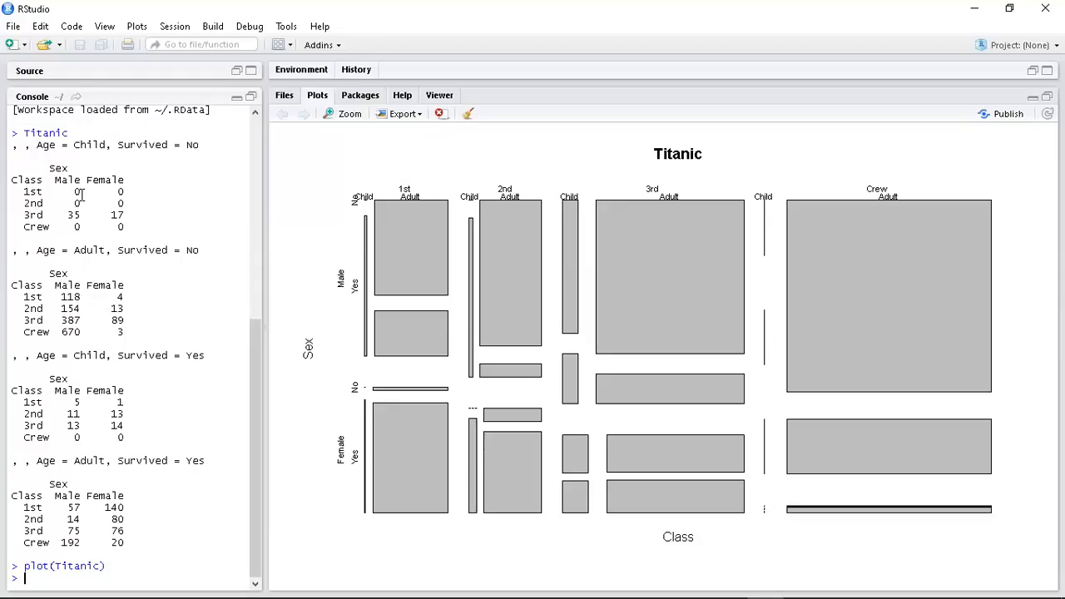
mouse_move(80, 225)
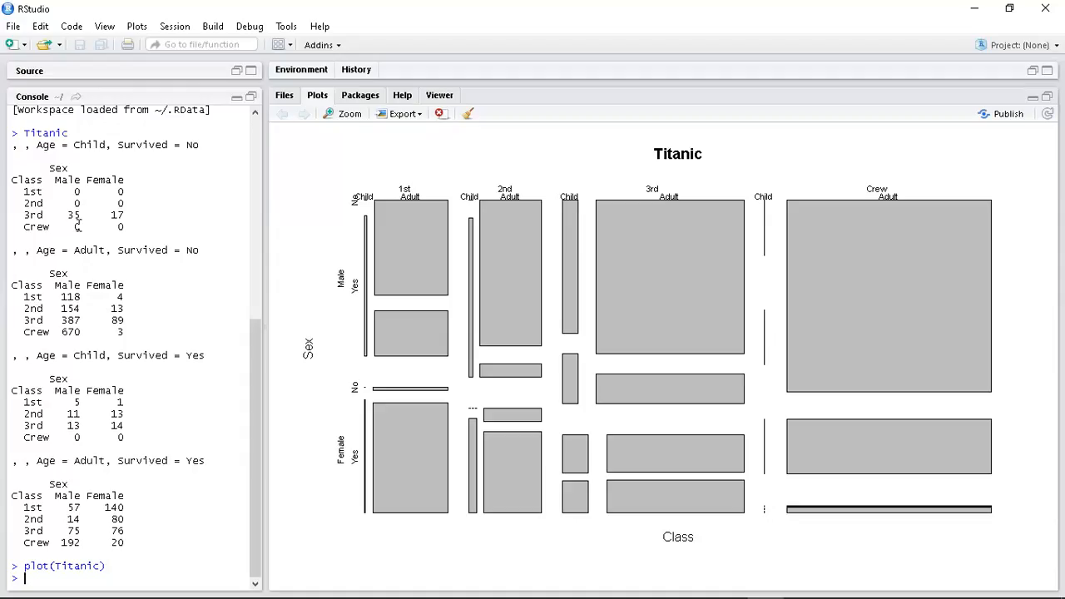
mouse_move(78, 225)
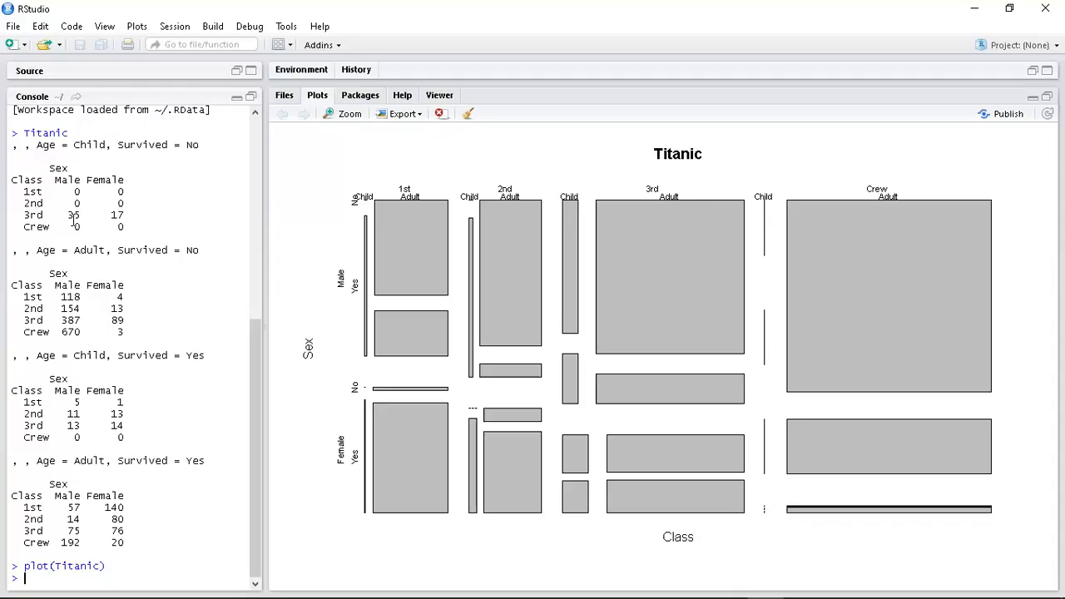
mouse_move(116, 263)
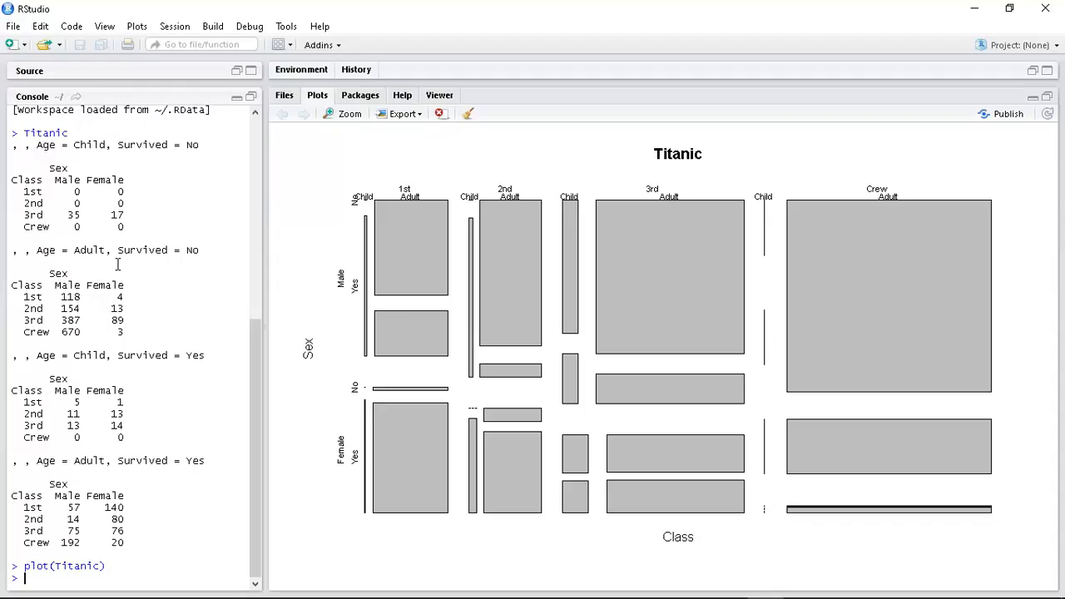
mouse_move(323, 230)
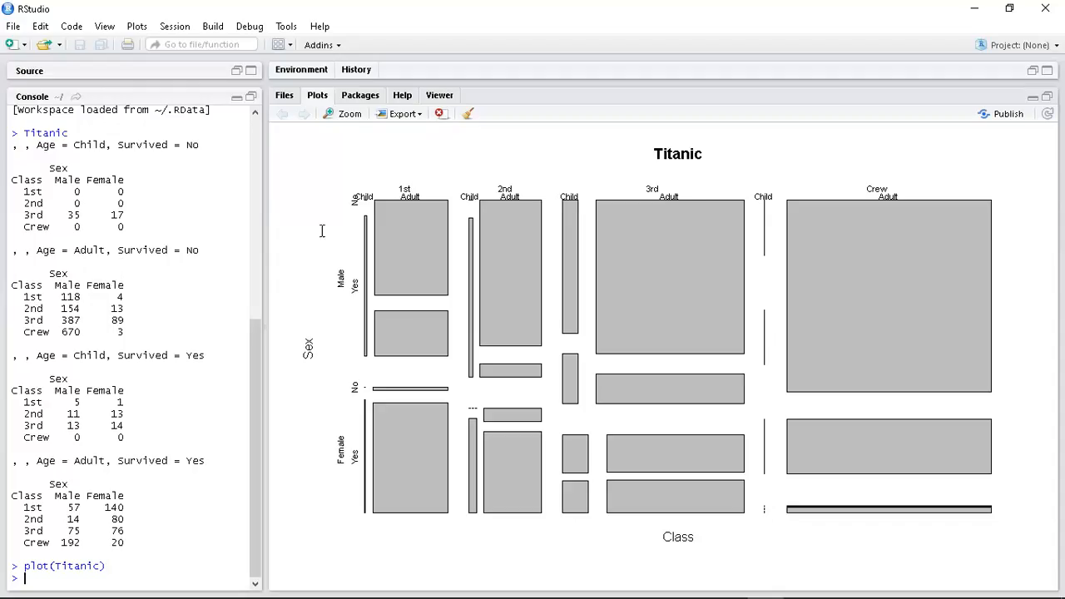
mouse_move(141, 223)
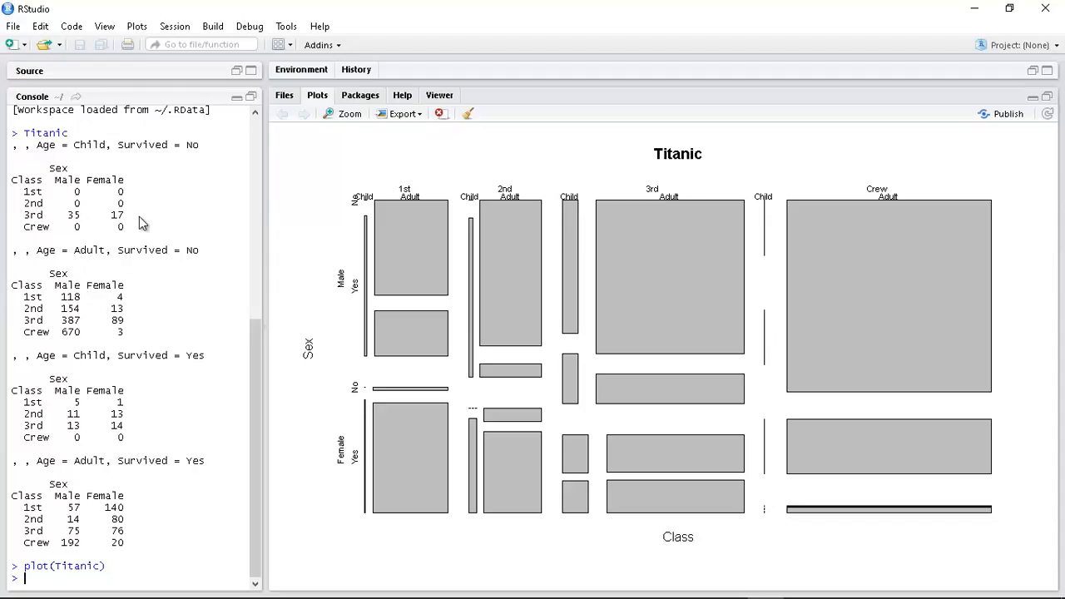
mouse_move(139, 218)
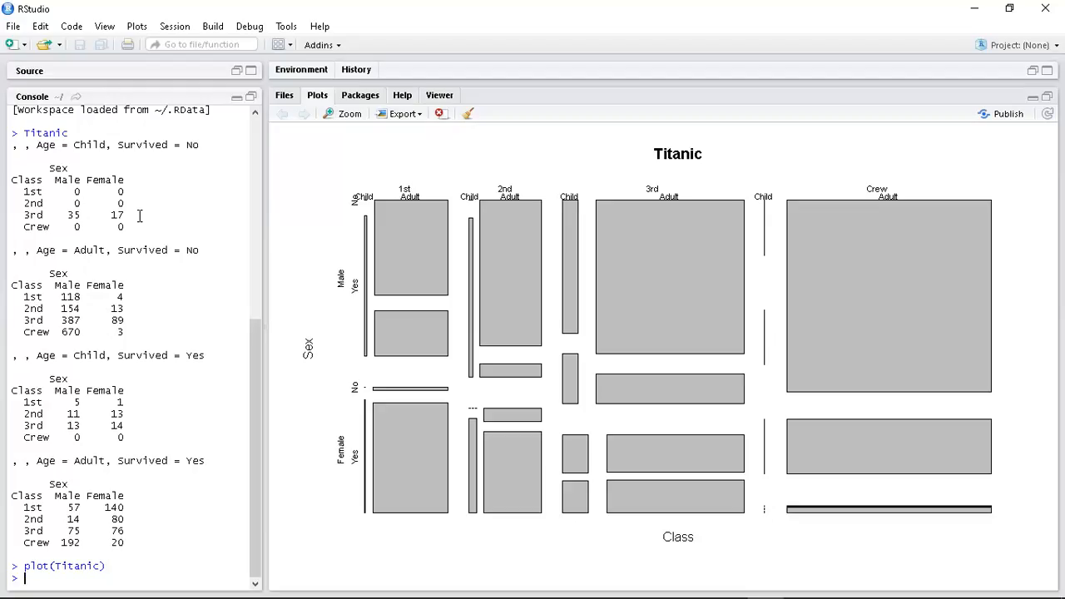
text(T)
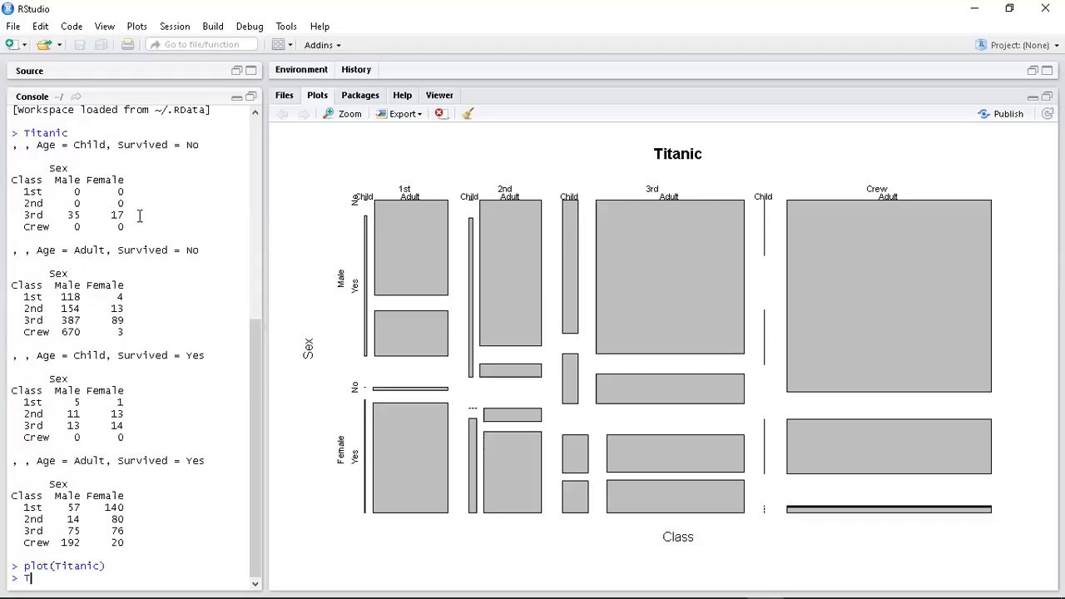
text(itanic)
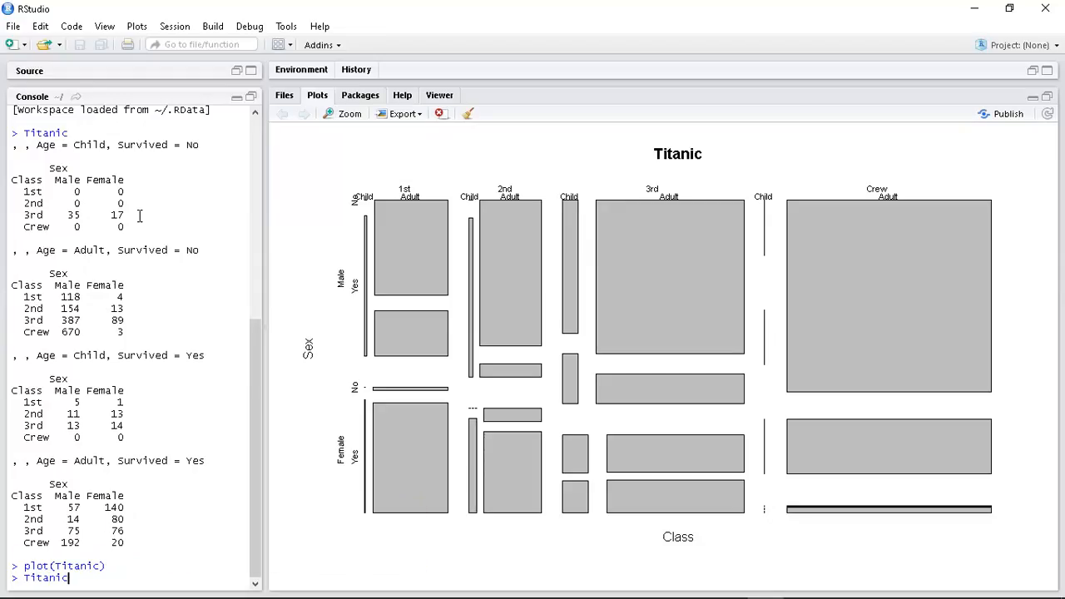
text({})
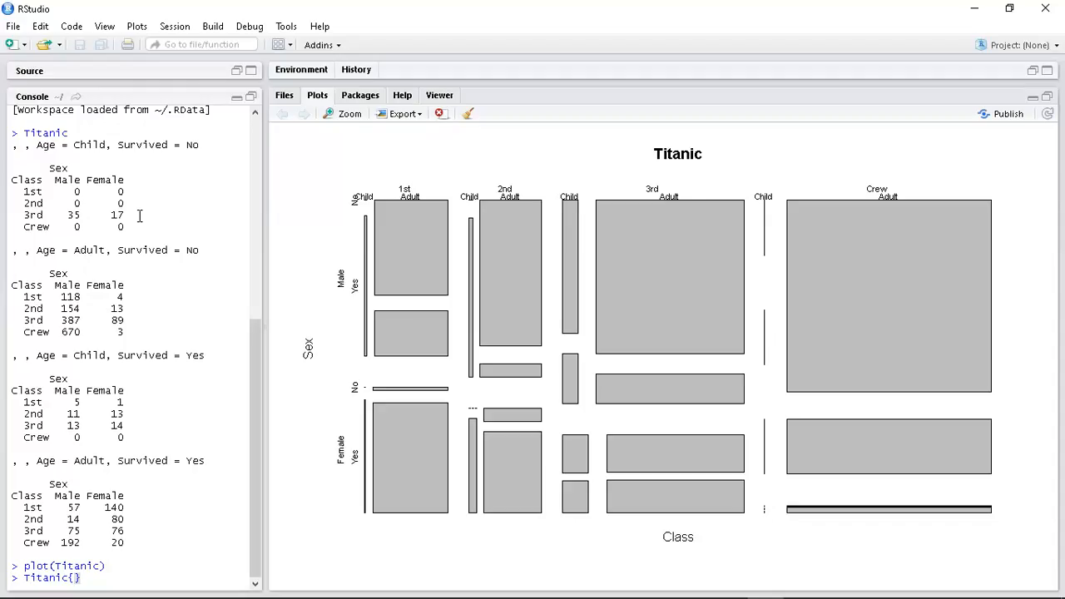